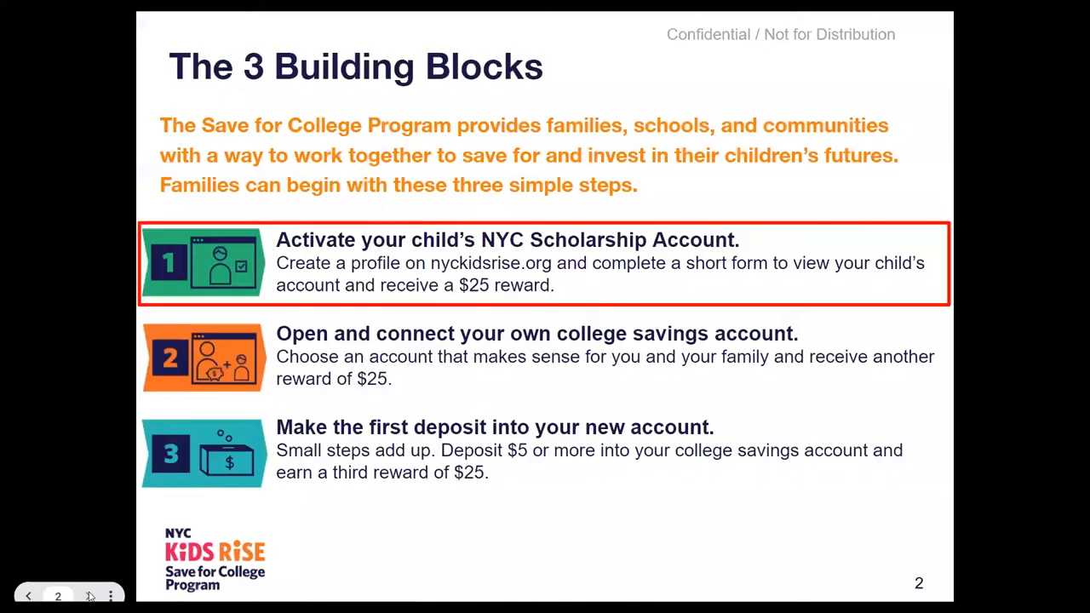
mouse_move(82, 514)
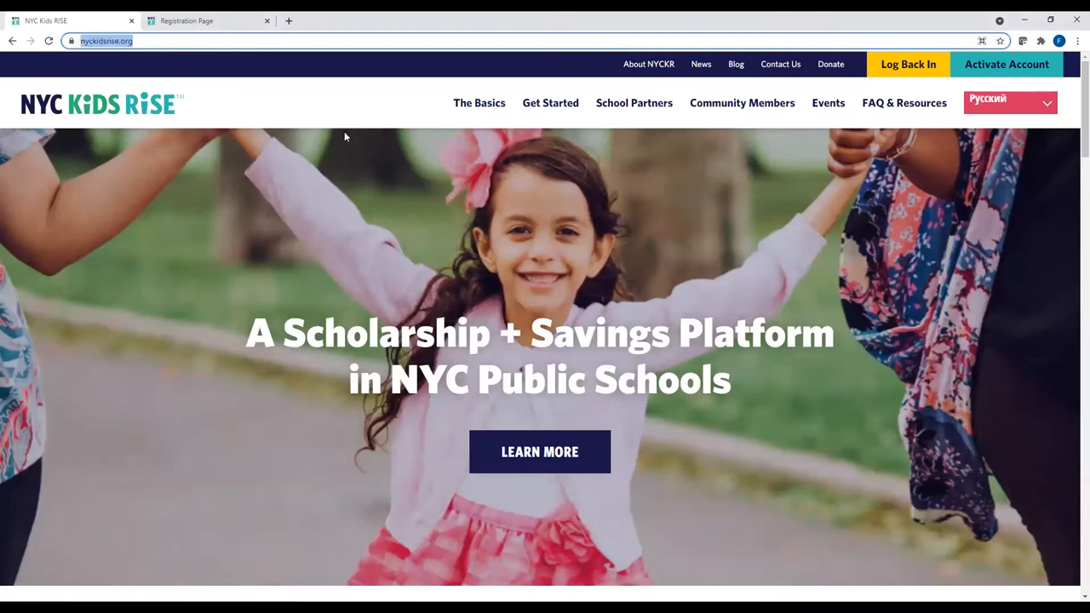
Expand the site's language selector in the NYC Kids RISE header
left_click(1009, 102)
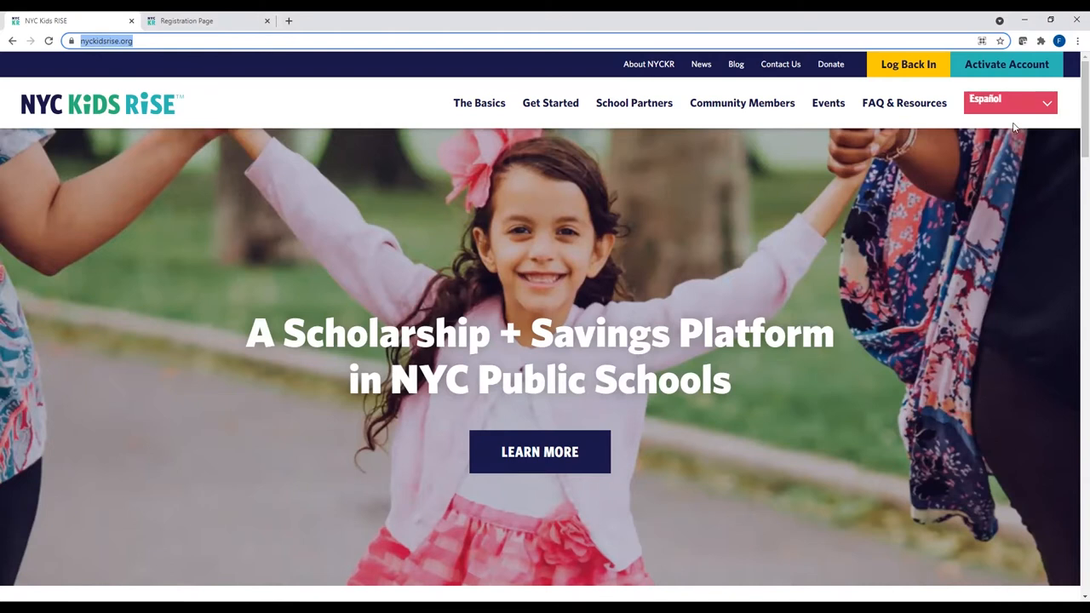
left_click(1008, 103)
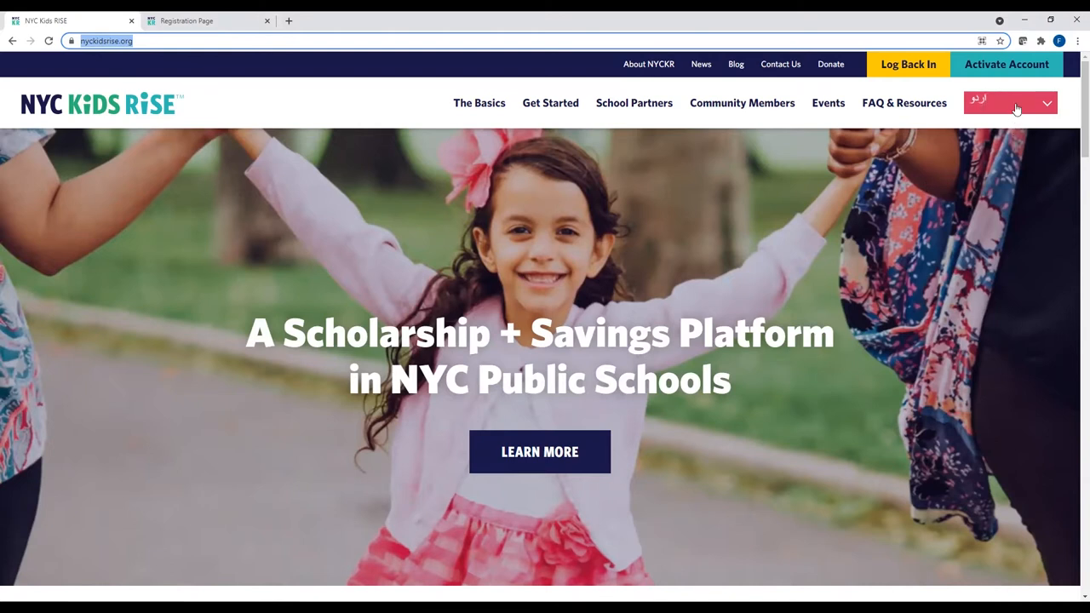
left_click(1009, 102)
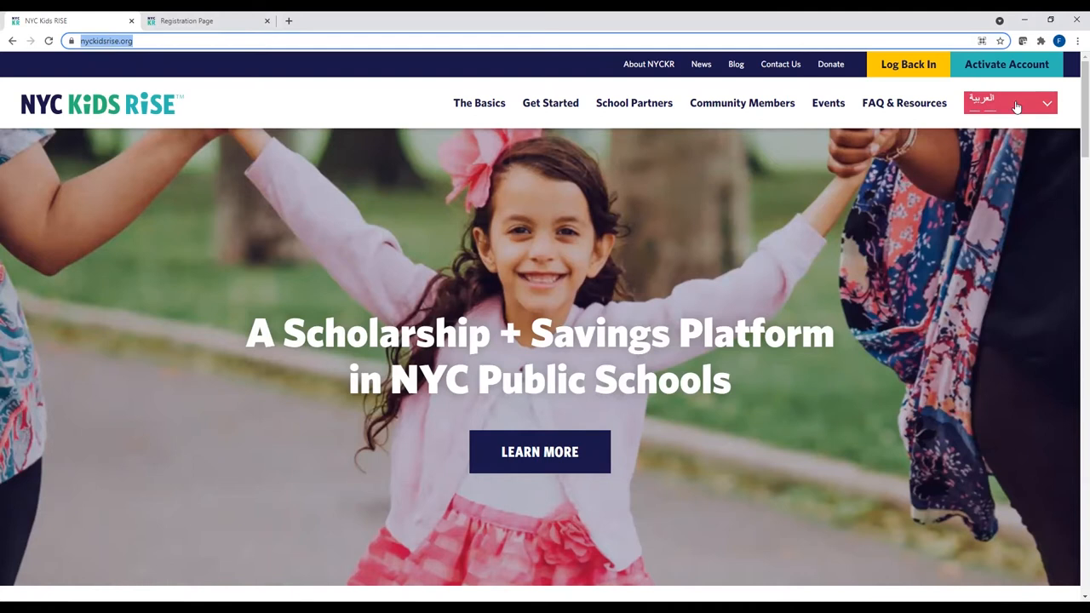
left_click(1010, 102)
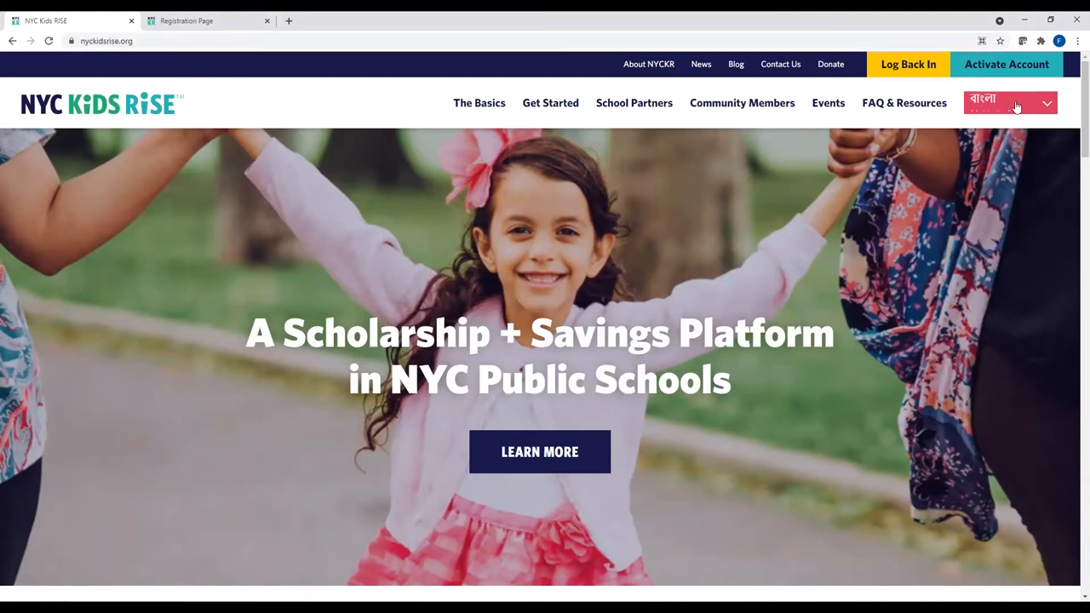
left_click(1010, 102)
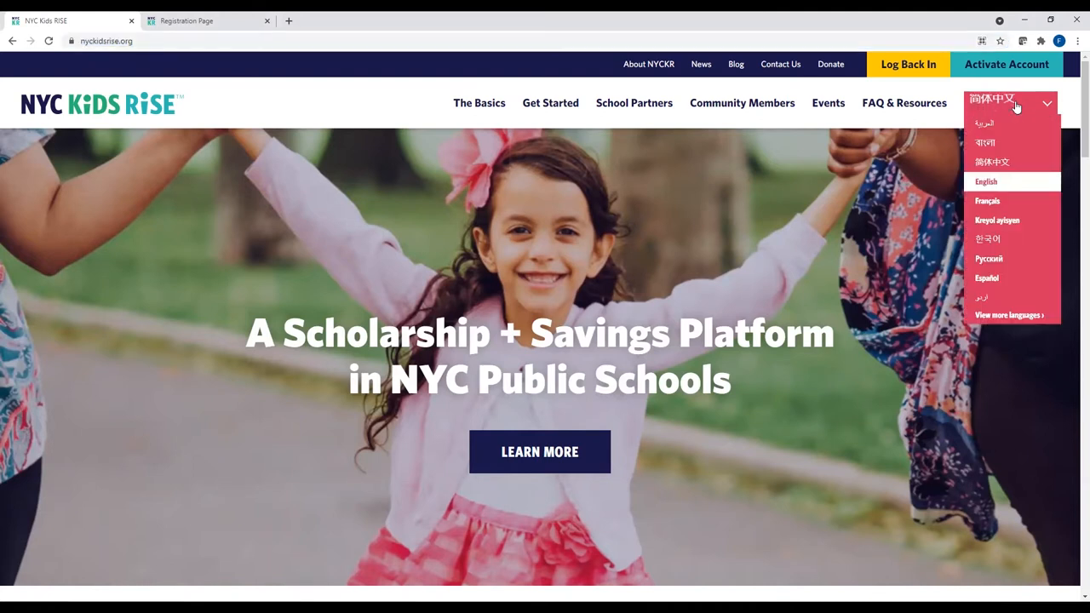
Go through Get Started to the Activate Your Child's NYC Scholarship Account page
left_click(984, 180)
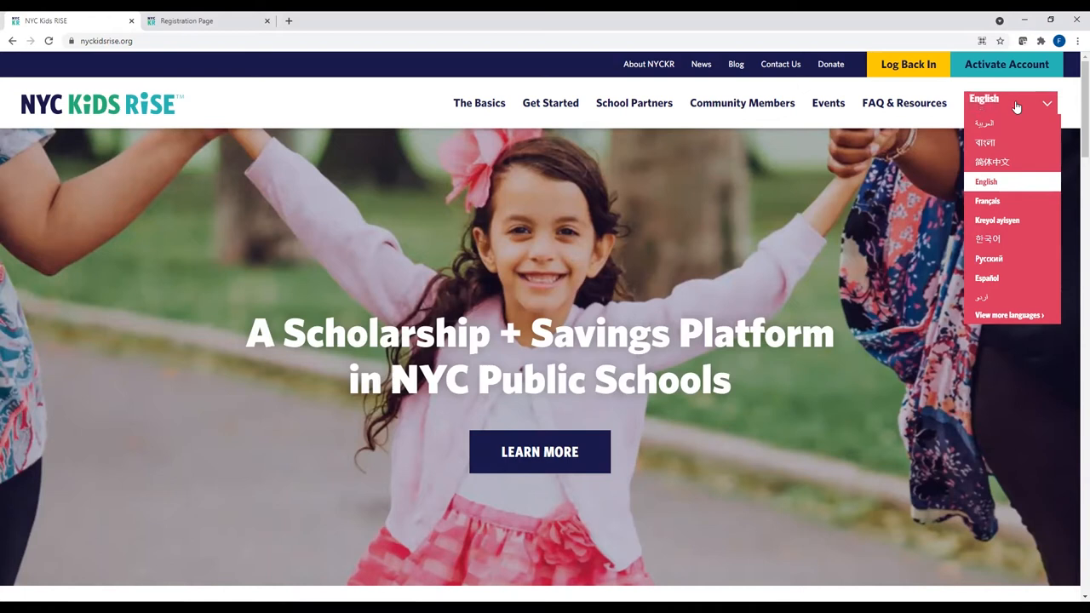
left_click(988, 201)
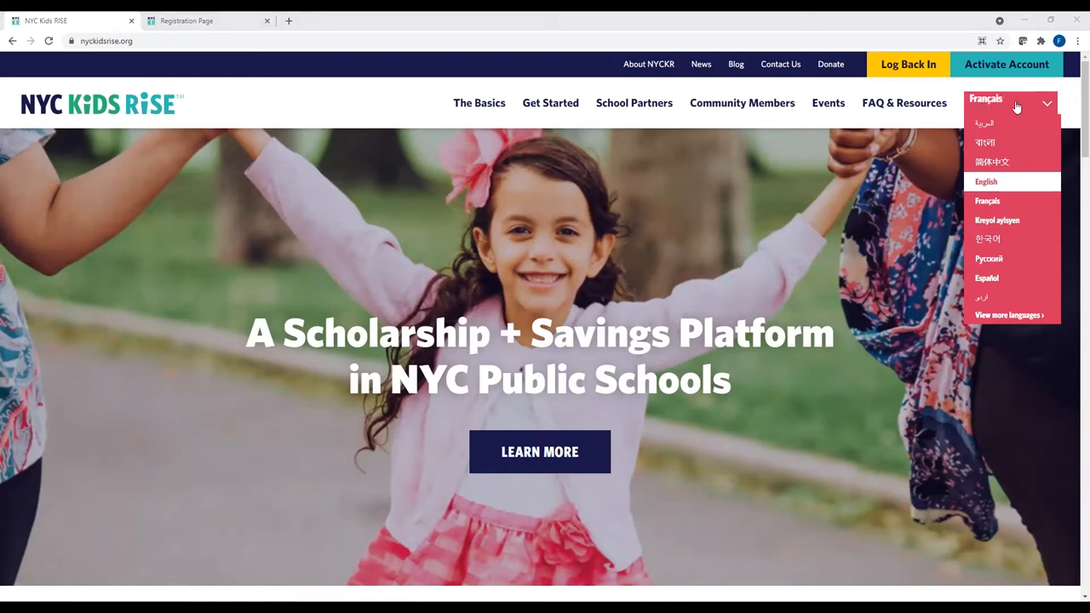
left_click(996, 220)
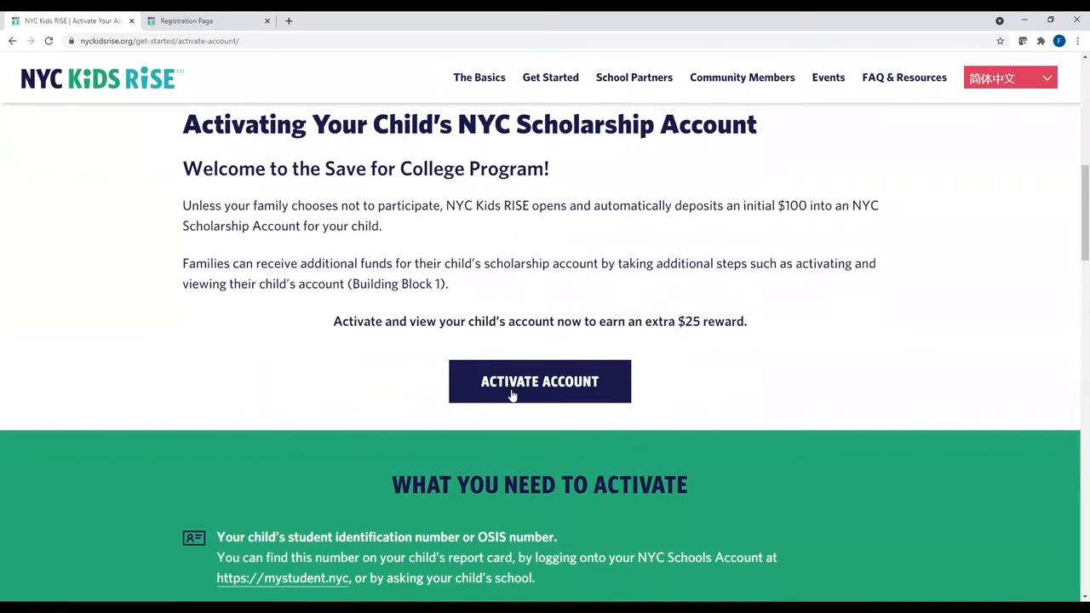
Start Activate Account and confirm leaving the site for the Savings Tracker registration
left_click(538, 382)
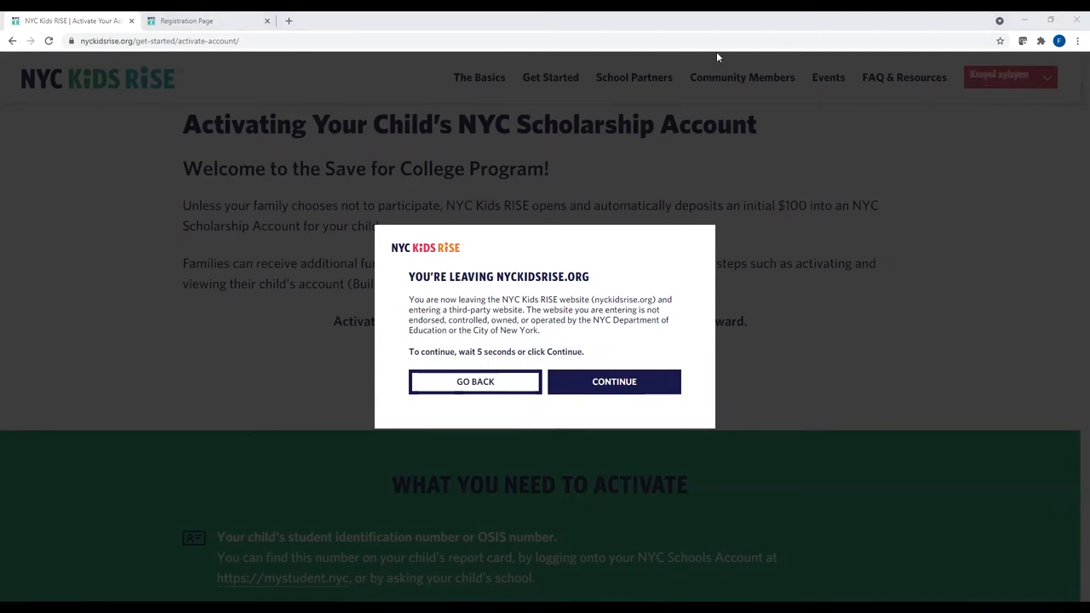
left_click(613, 381)
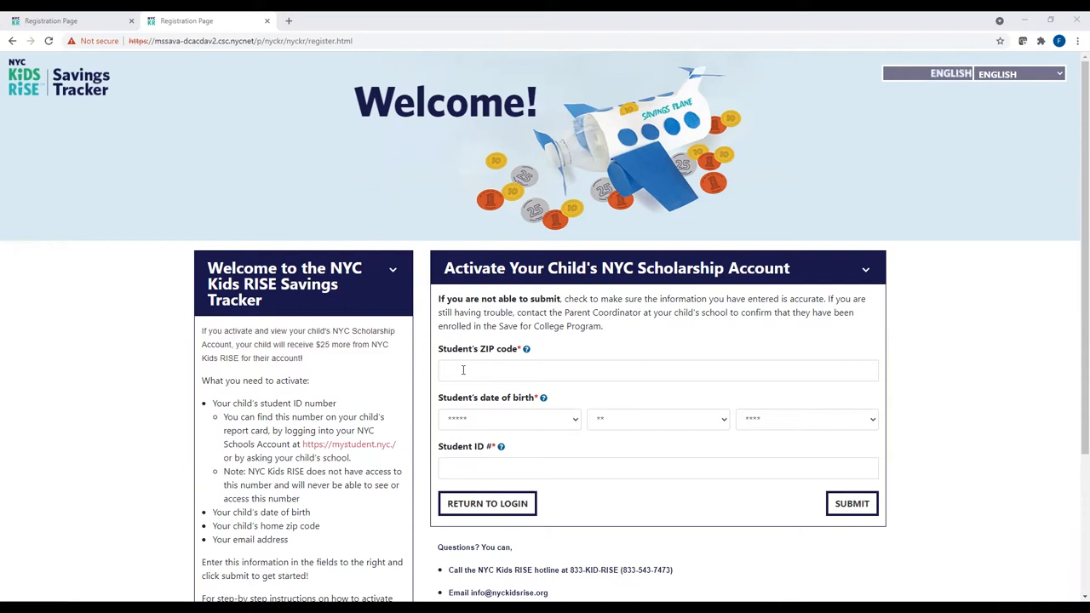
Submit the activation form with ZIP code 13000, birth date ending the 28th, and student ID 10
left_click(950, 74)
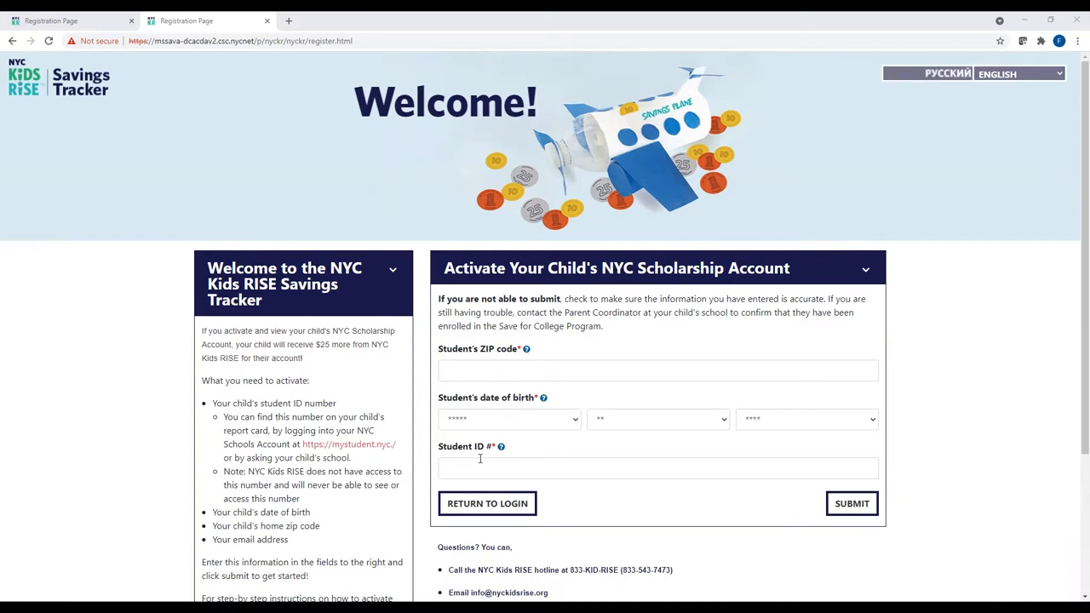
left_click(658, 369)
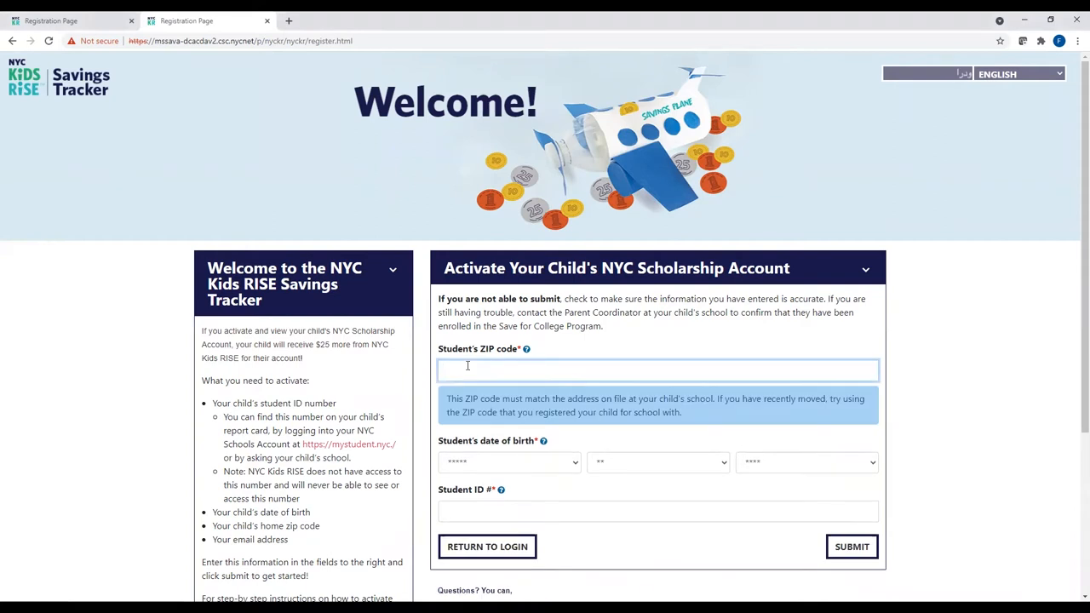
type("13000")
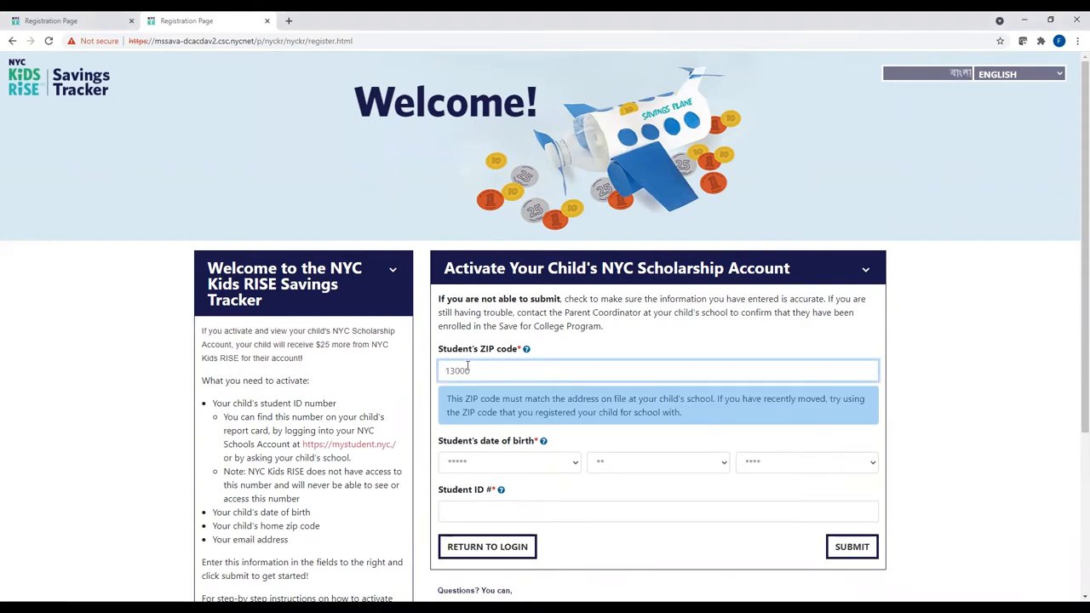
left_click(507, 462)
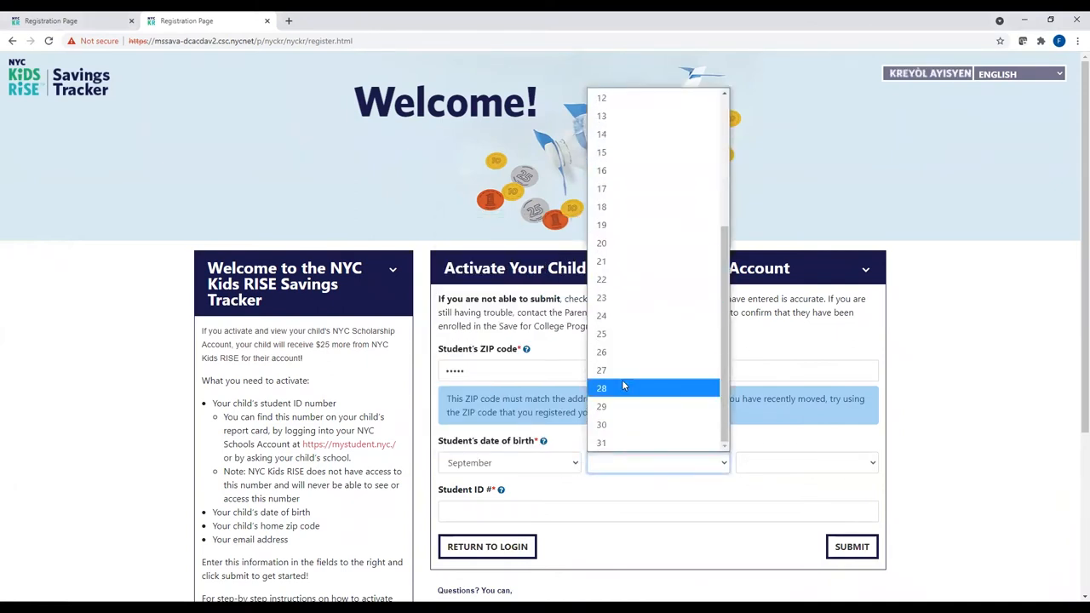
left_click(602, 369)
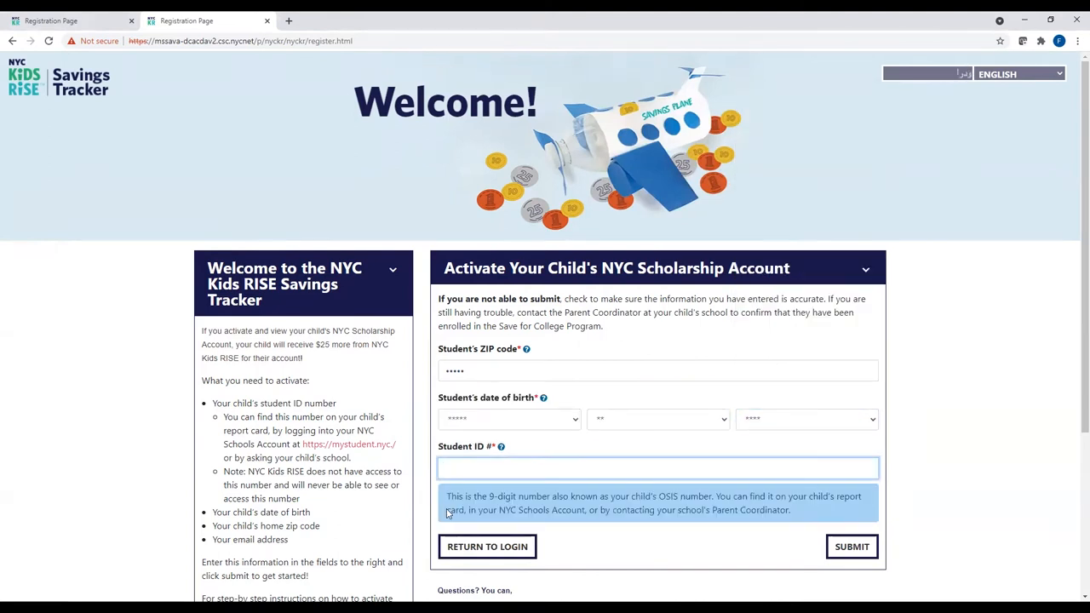
type("1000")
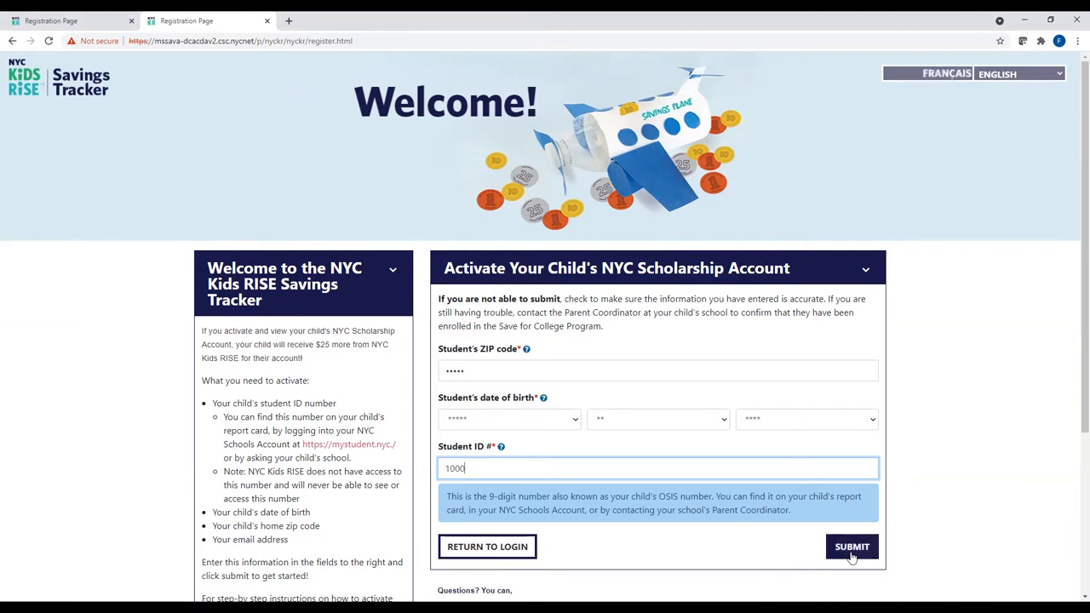
left_click(851, 547)
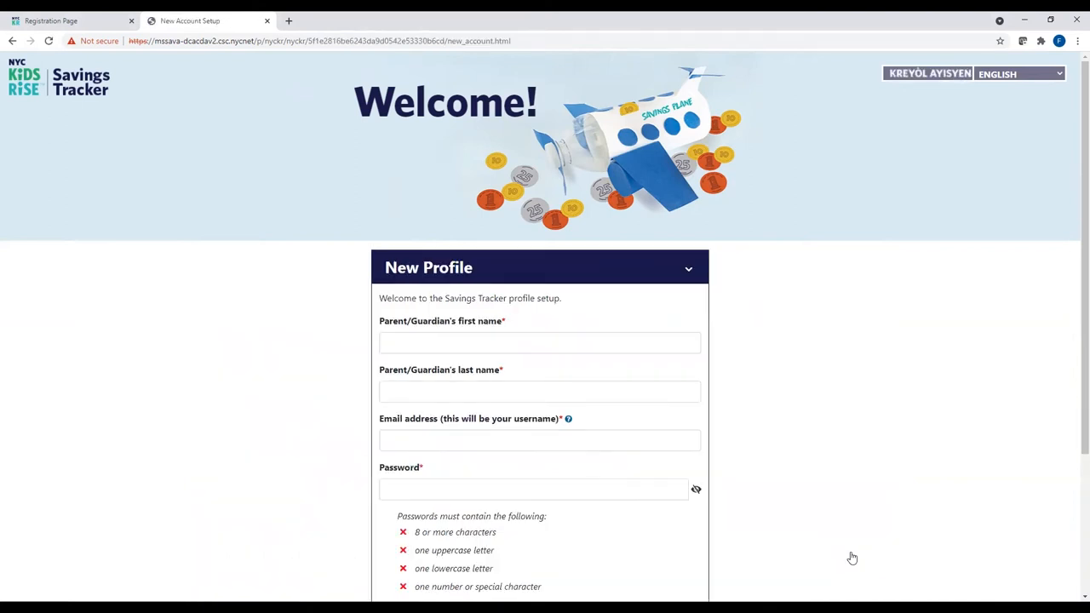
scroll("down", 3)
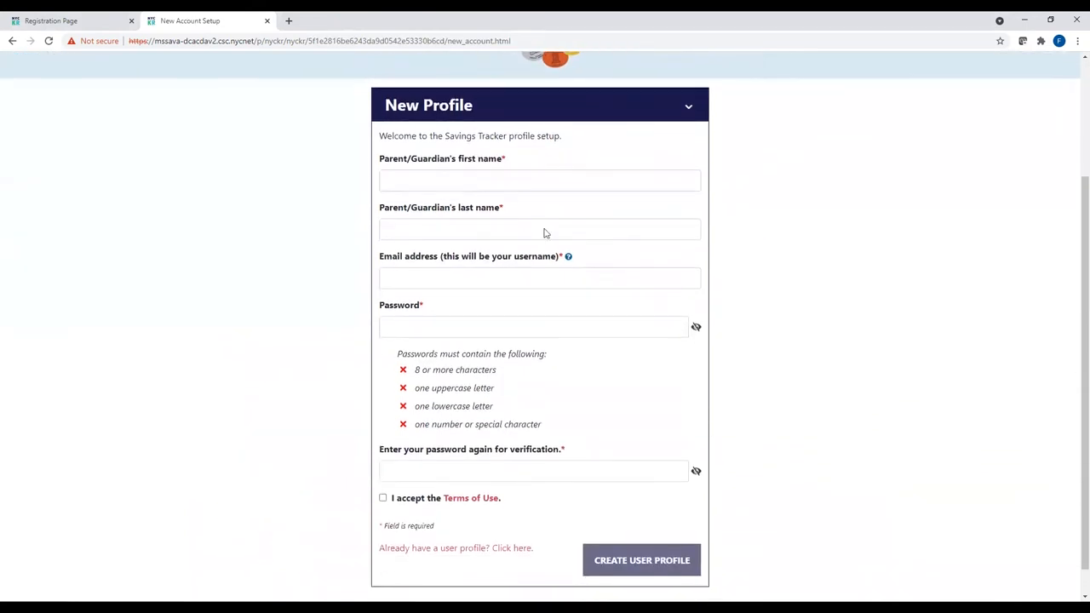
mouse_move(324, 187)
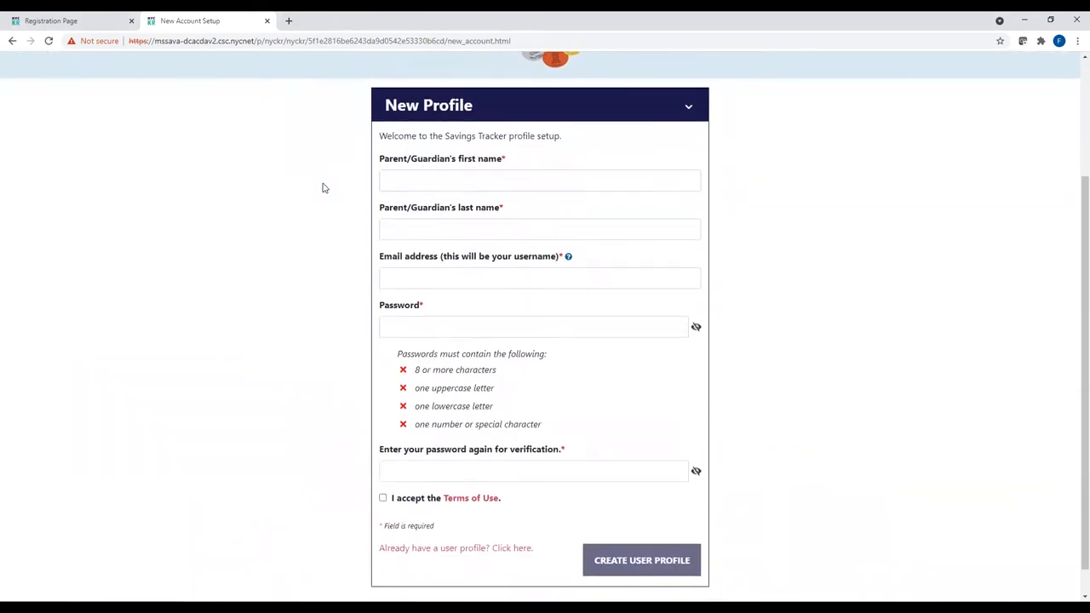
mouse_move(349, 184)
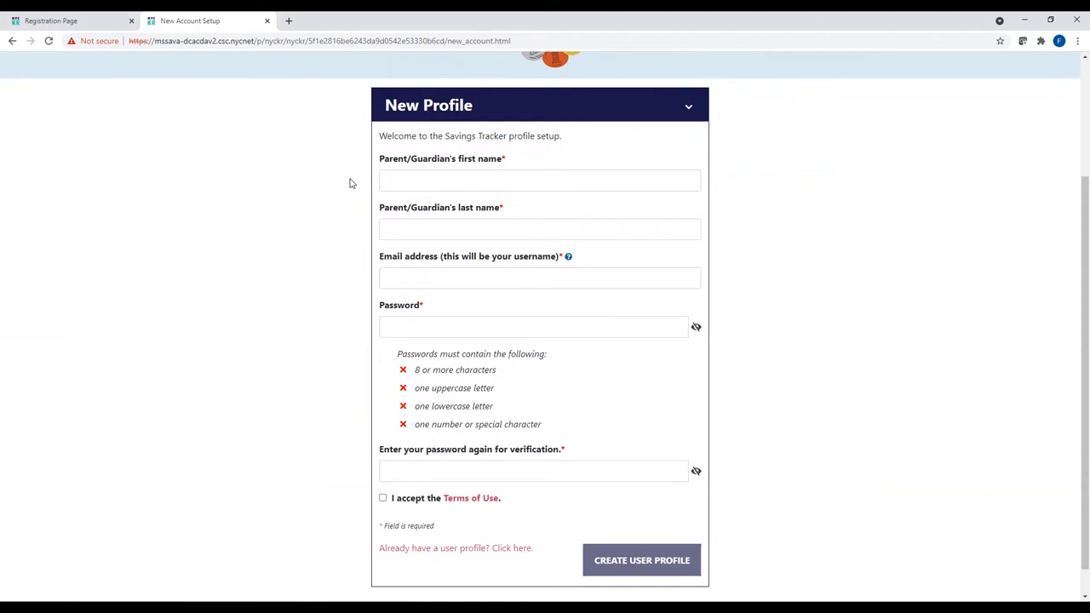
mouse_move(375, 189)
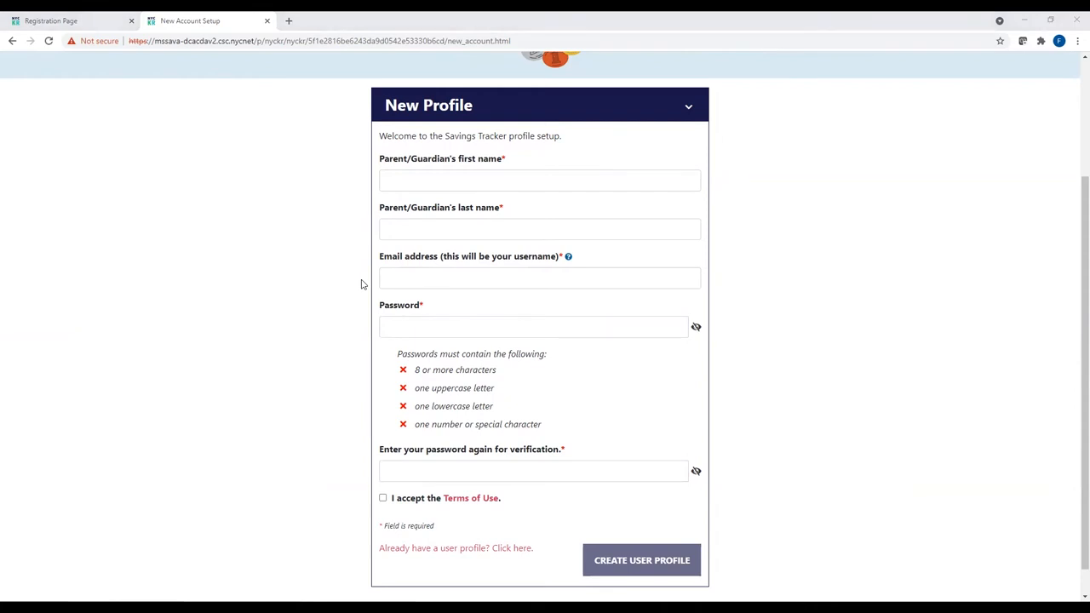
left_click(540, 181)
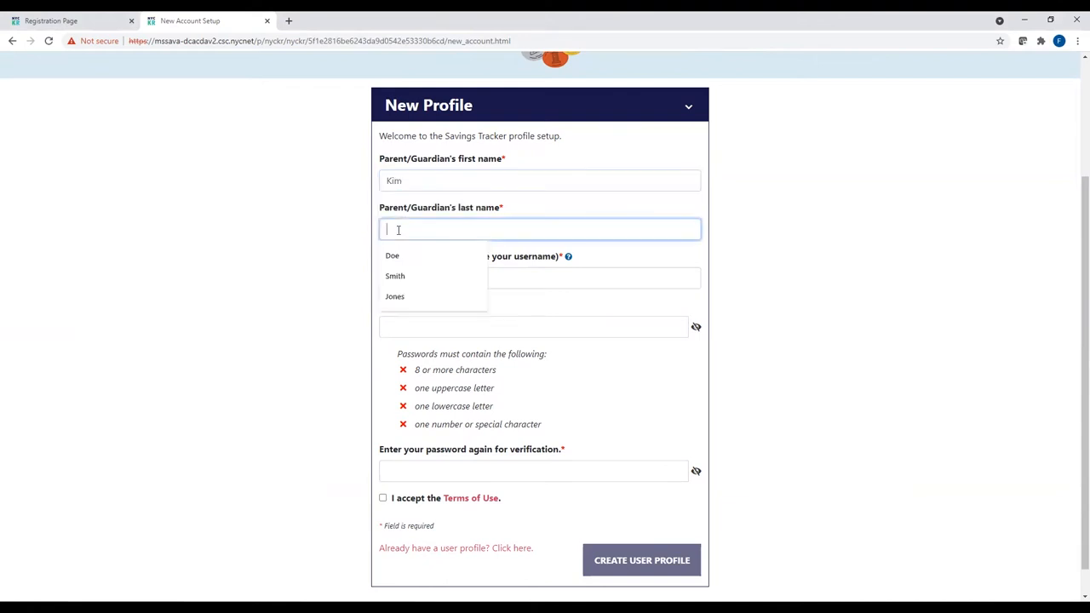
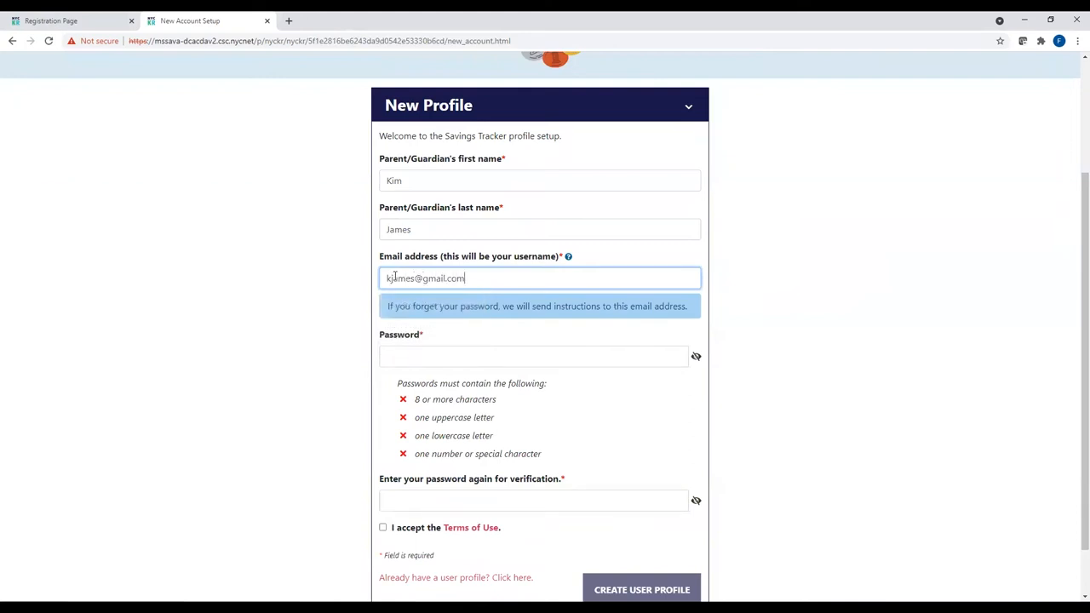
left_click(535, 327)
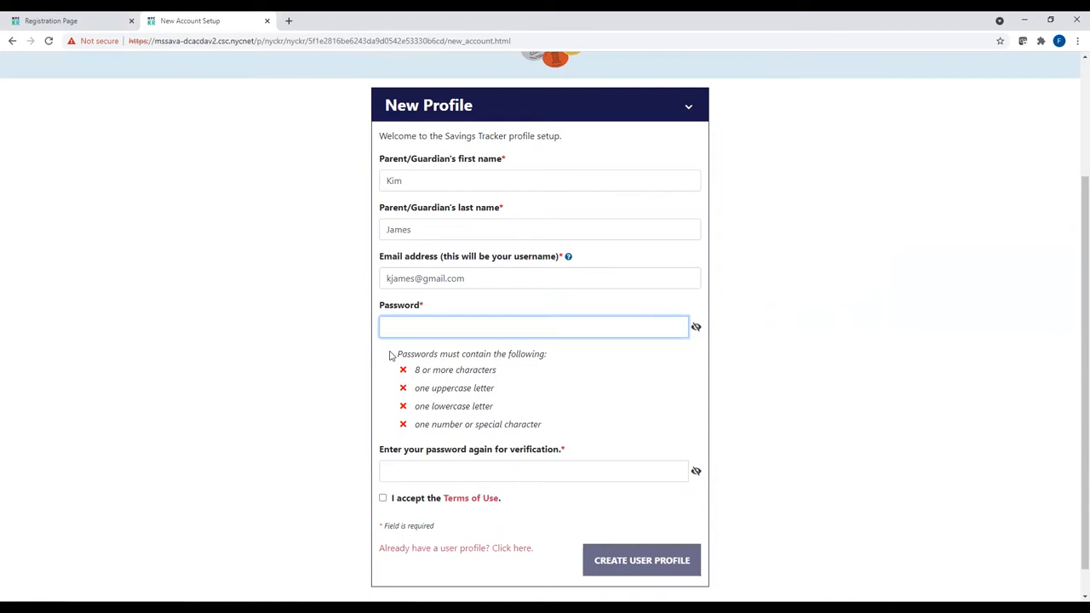
Enter a profile password meeting all four strength requirements
left_click(535, 327)
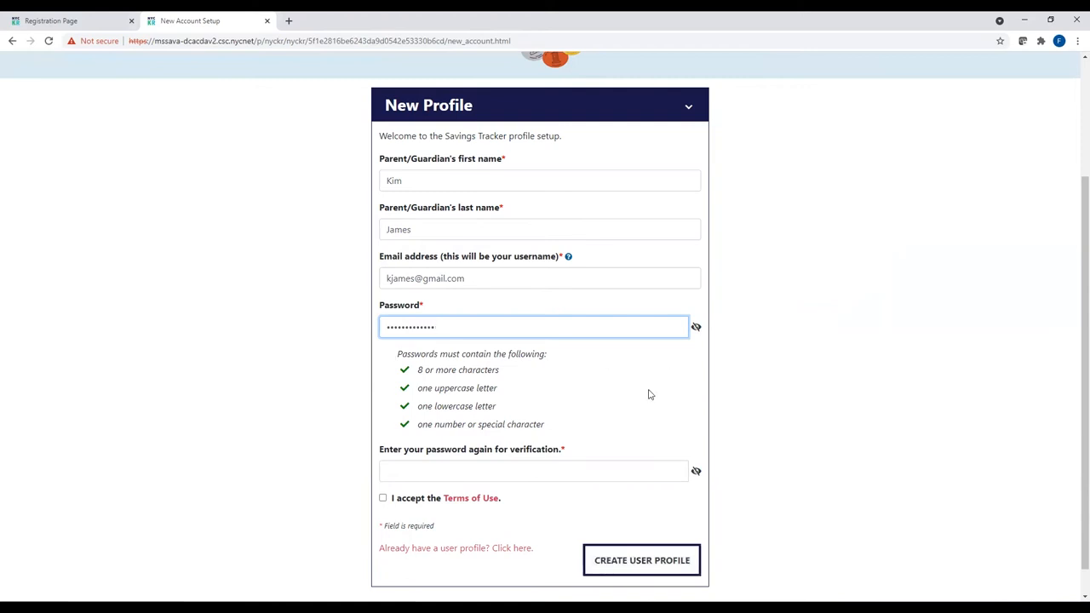
mouse_move(626, 405)
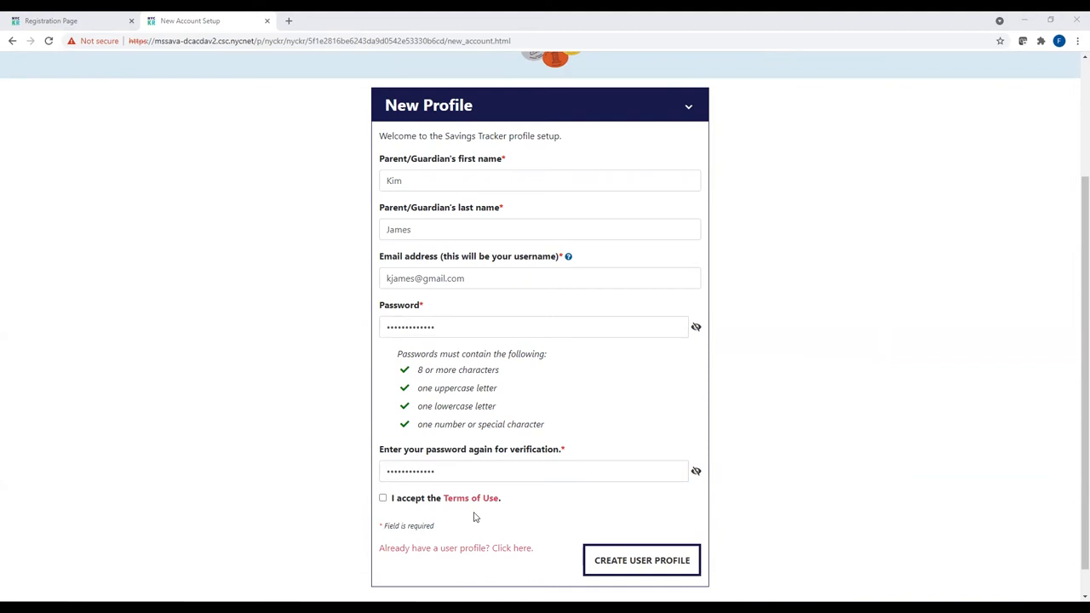
mouse_move(409, 516)
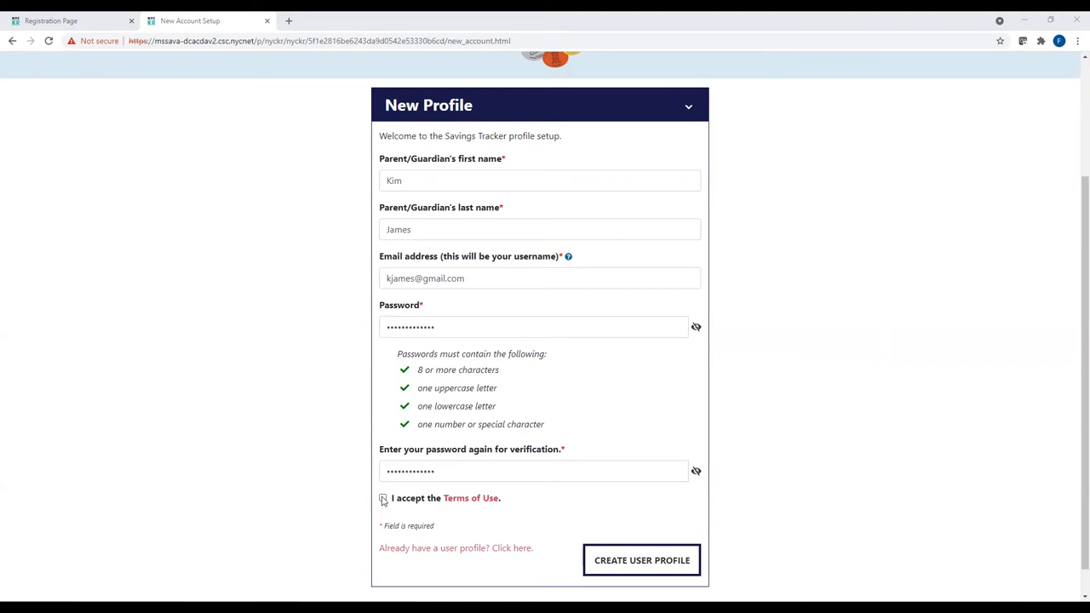
Accept the Terms of Use and create the parent profile, reaching the welcome page
left_click(381, 497)
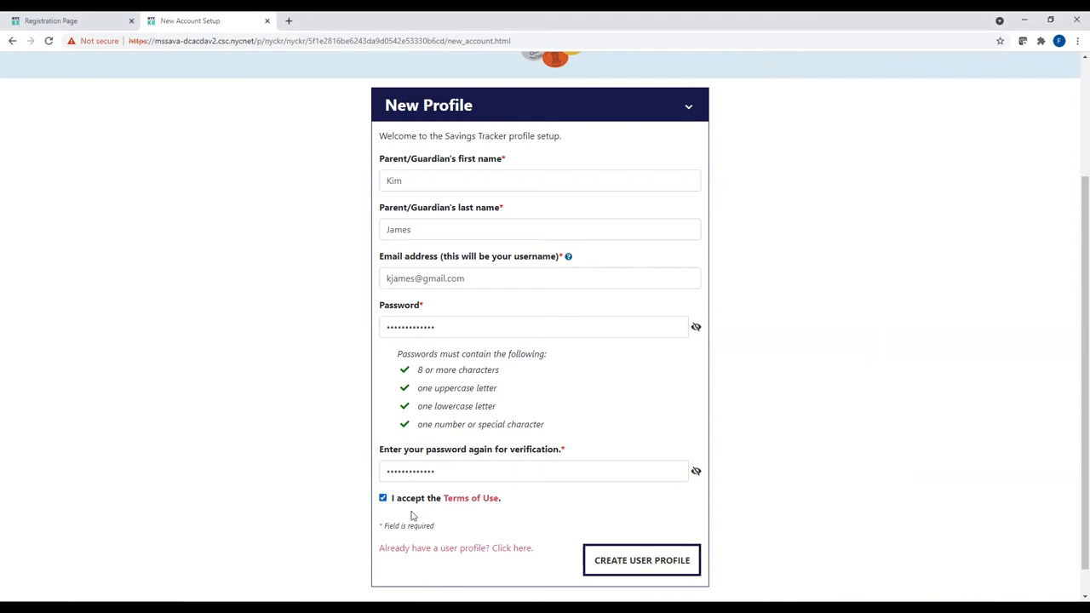
mouse_move(569, 576)
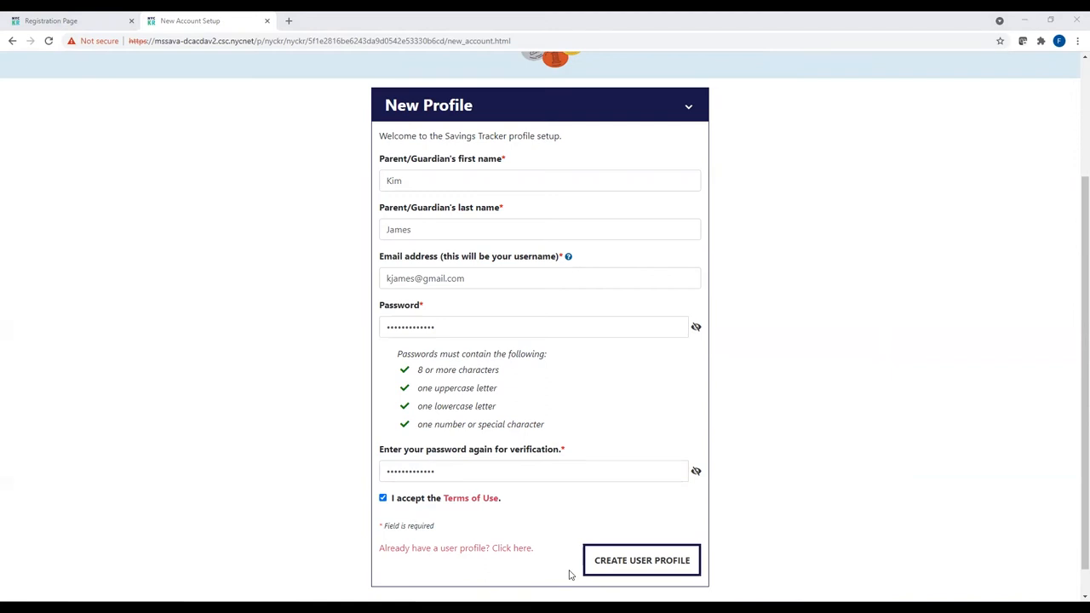
left_click(640, 559)
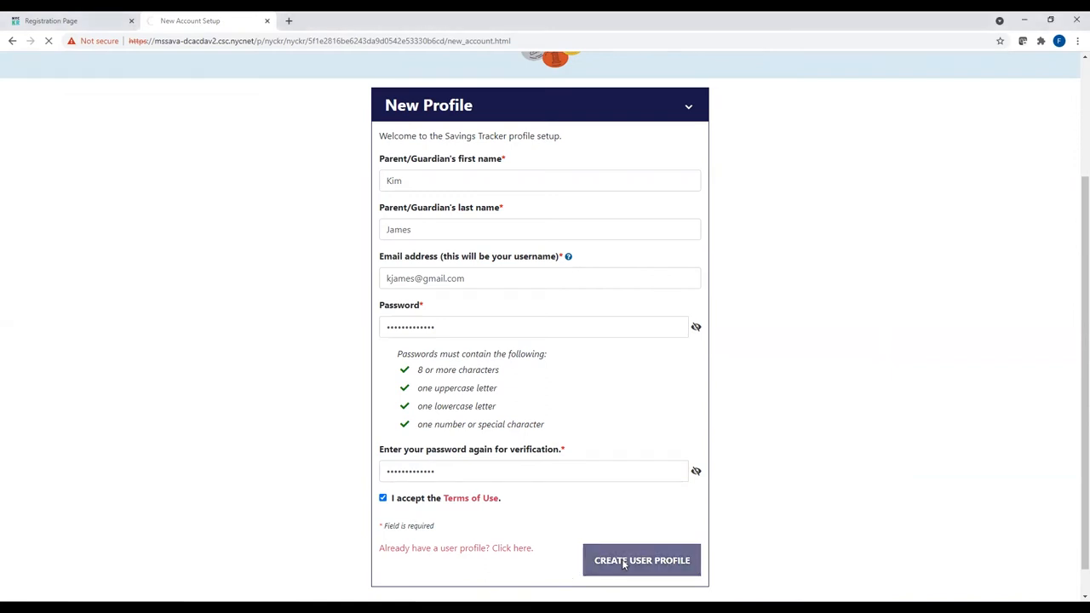
left_click(641, 561)
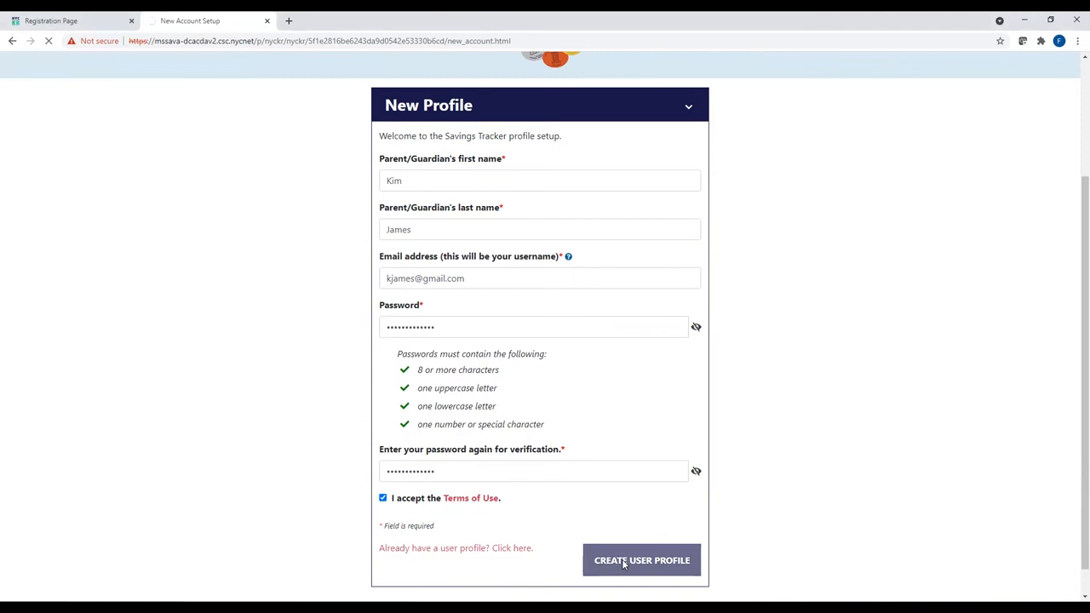
left_click(641, 559)
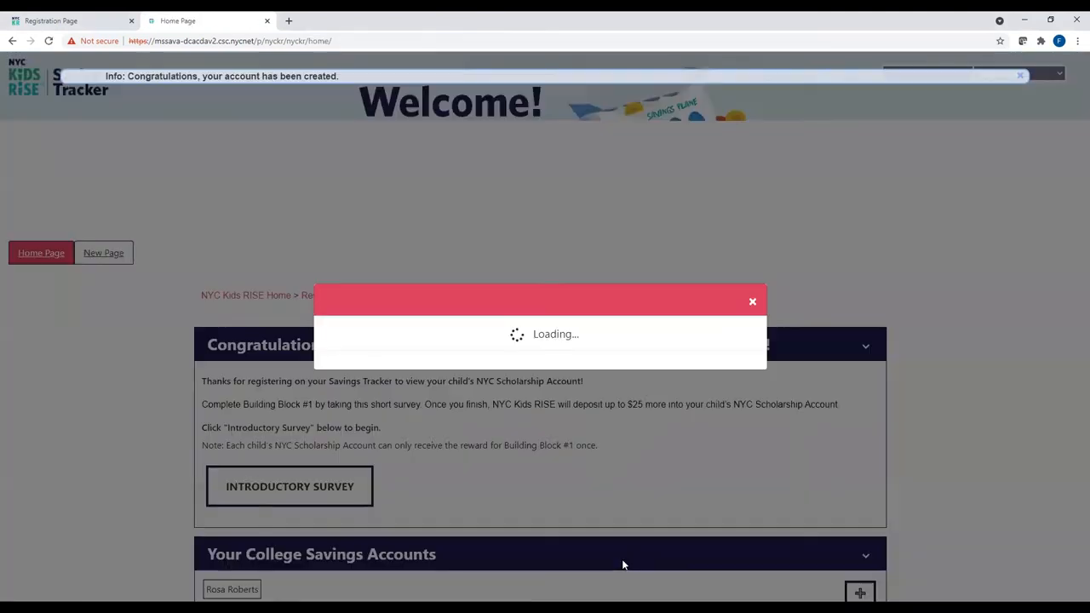
Bring up the Building Block 1 Introductory Survey from the home page
left_click(290, 487)
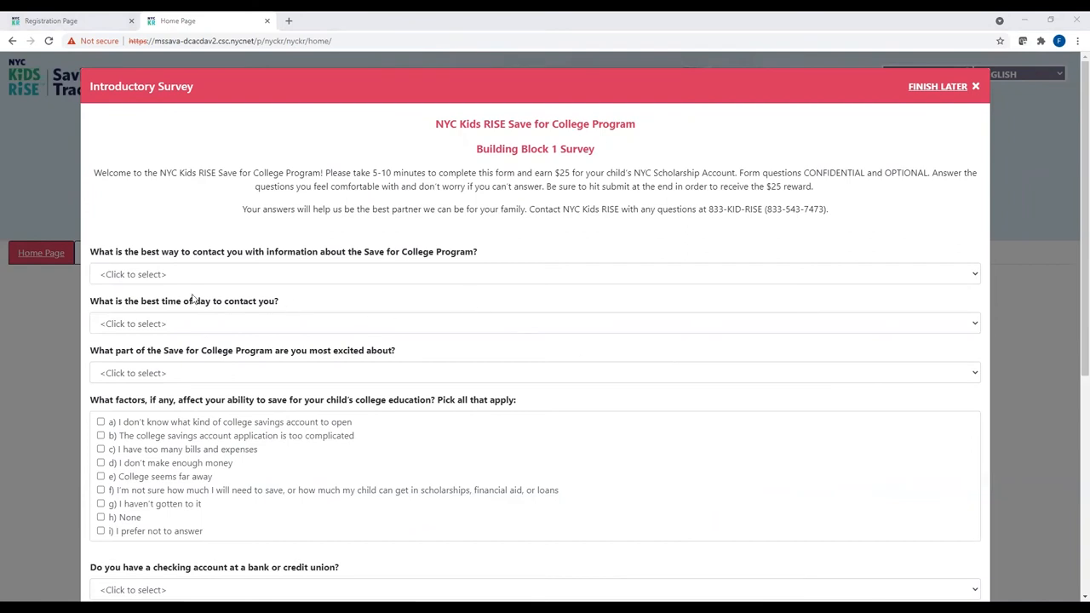
mouse_move(151, 286)
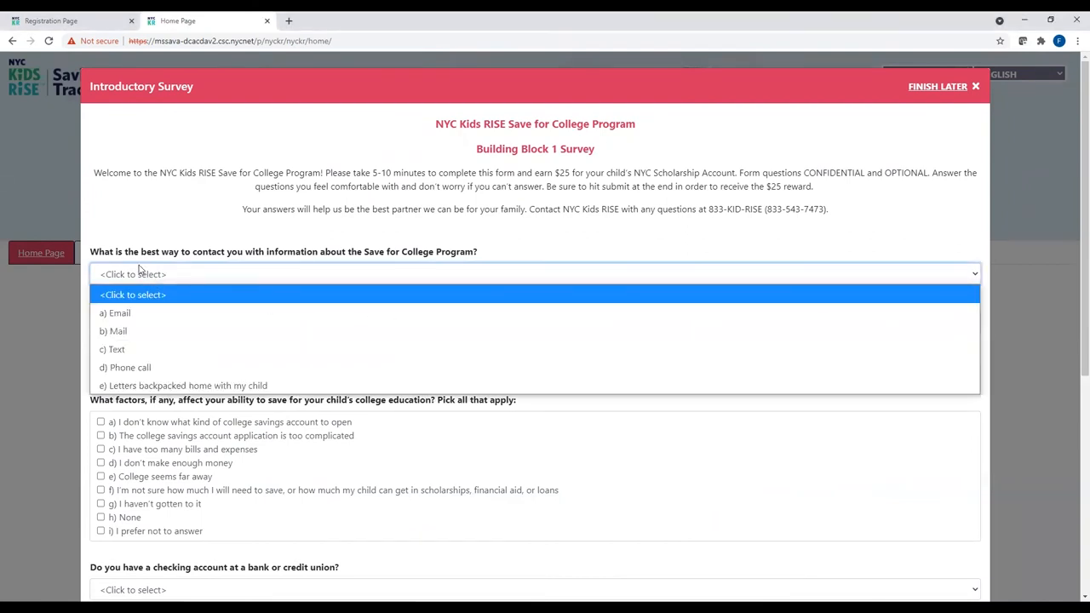
mouse_move(218, 295)
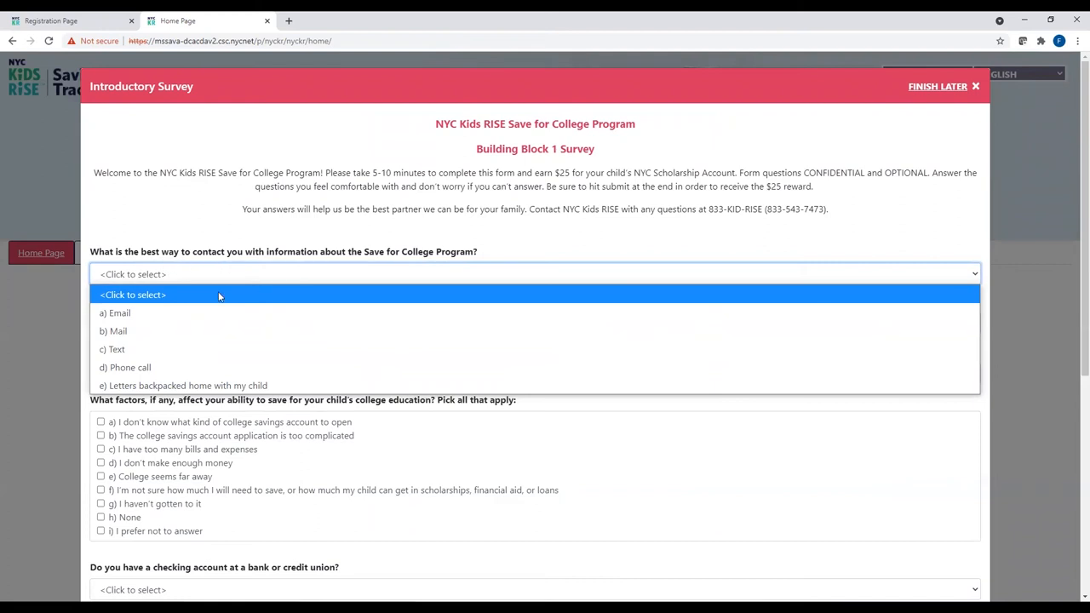
Answer Mail, Evenings and NYC Scholarship Account, then submit the survey
left_click(112, 331)
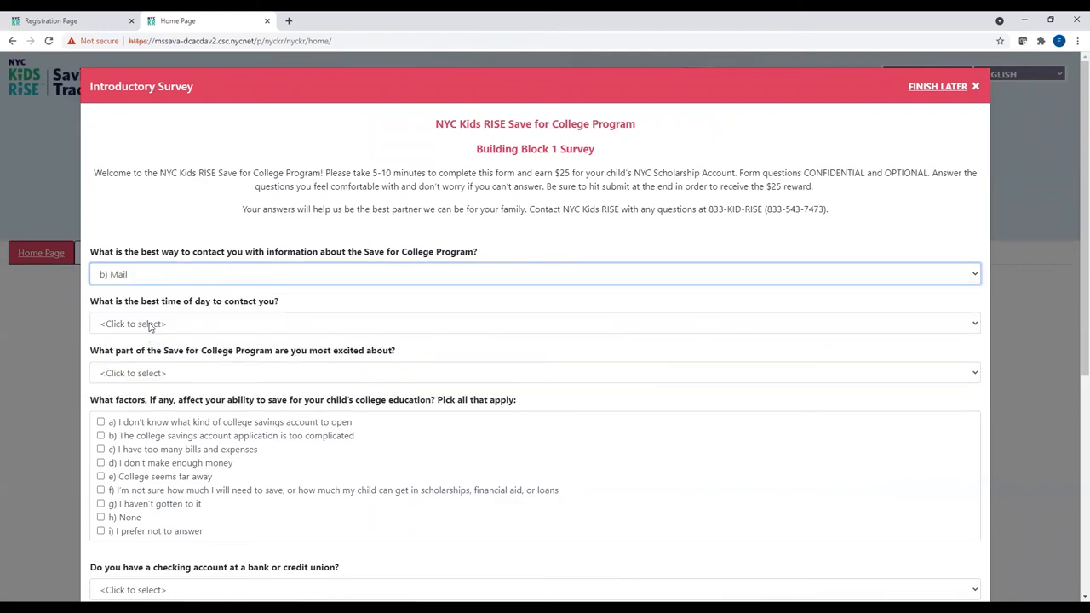
left_click(535, 324)
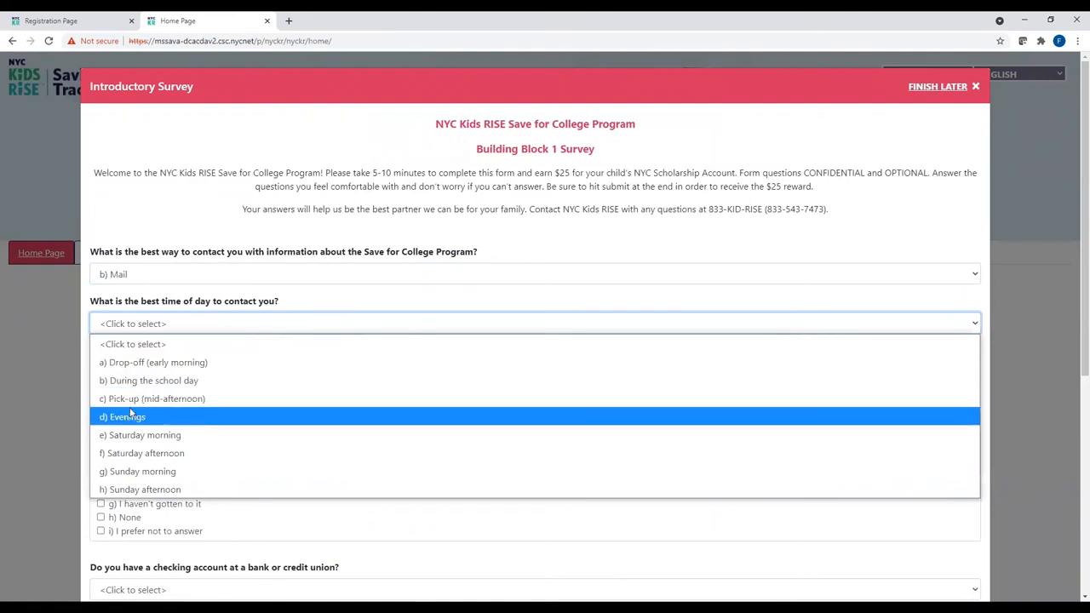
left_click(126, 416)
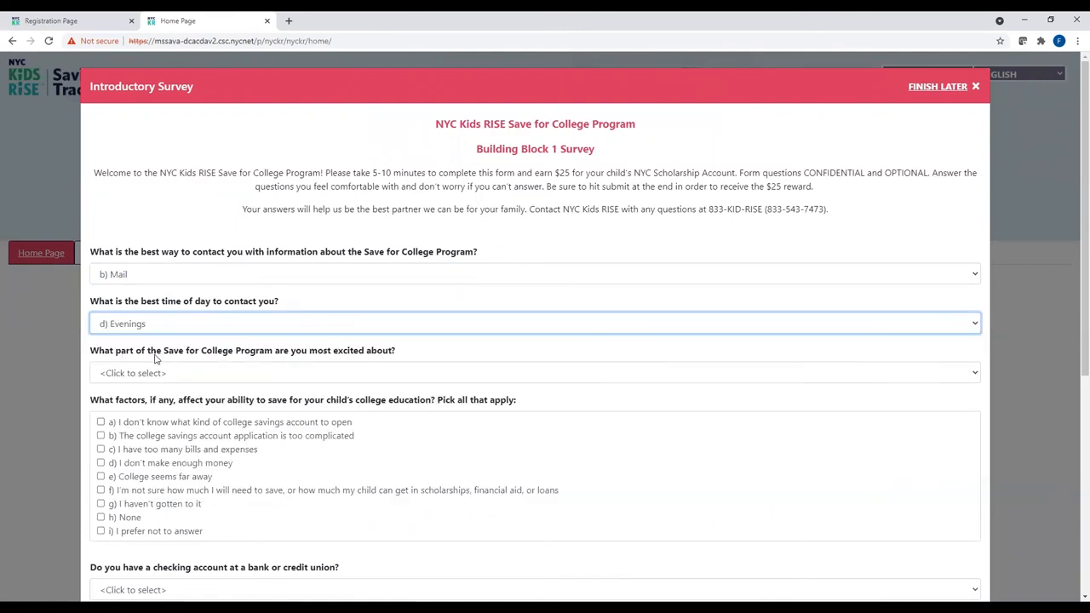
left_click(535, 371)
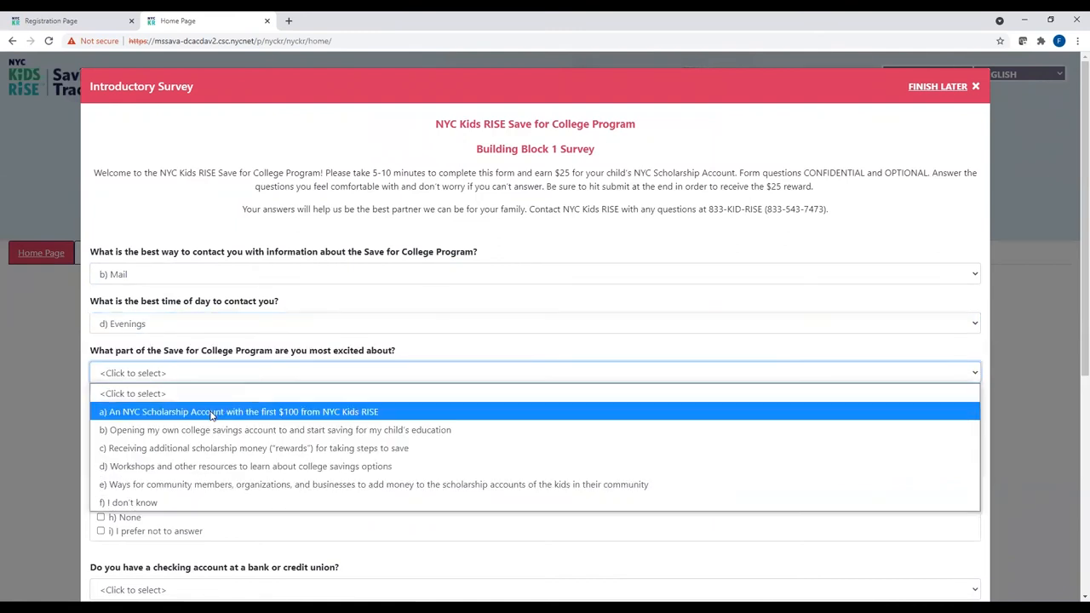
left_click(239, 410)
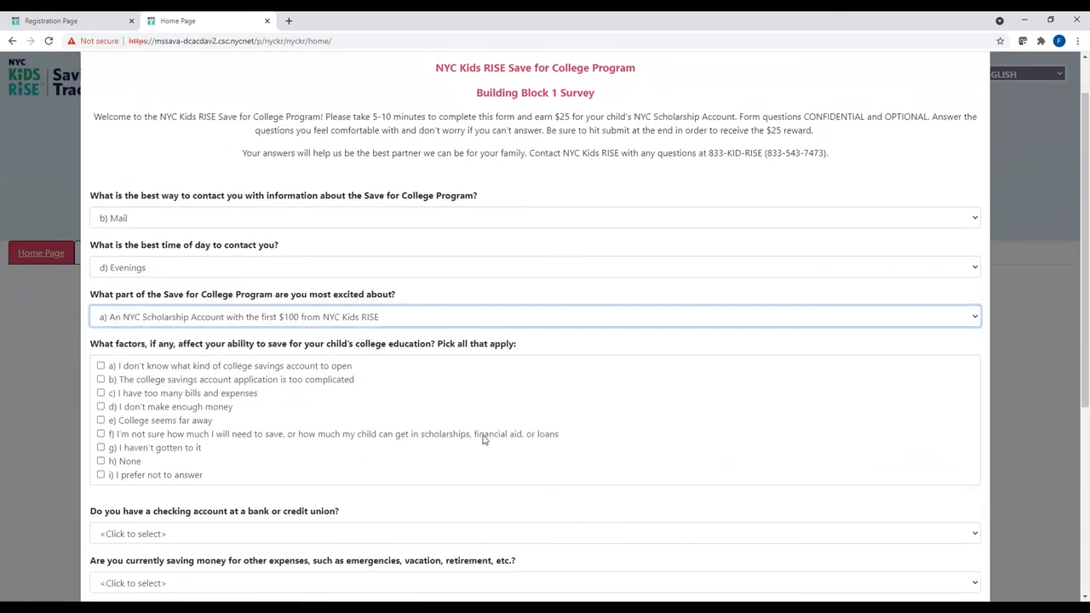
scroll("down", 3)
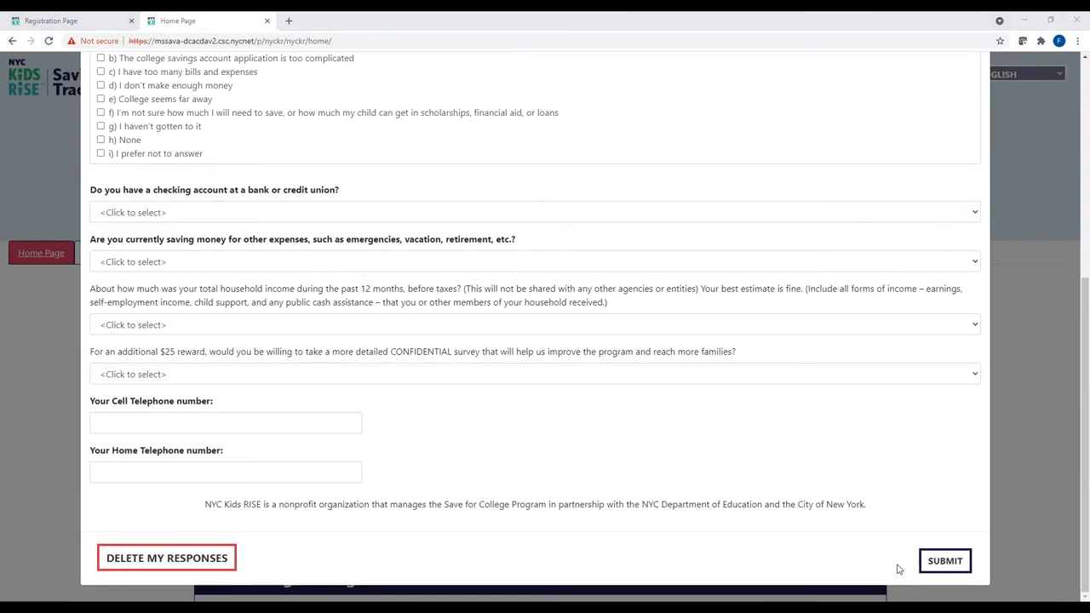
left_click(944, 560)
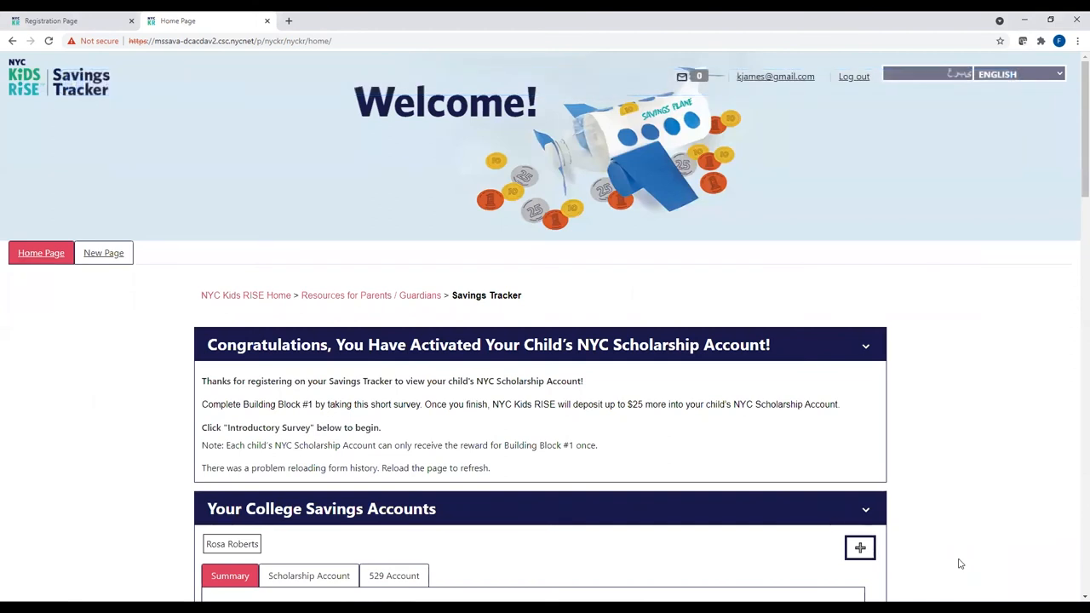
scroll("down", 3)
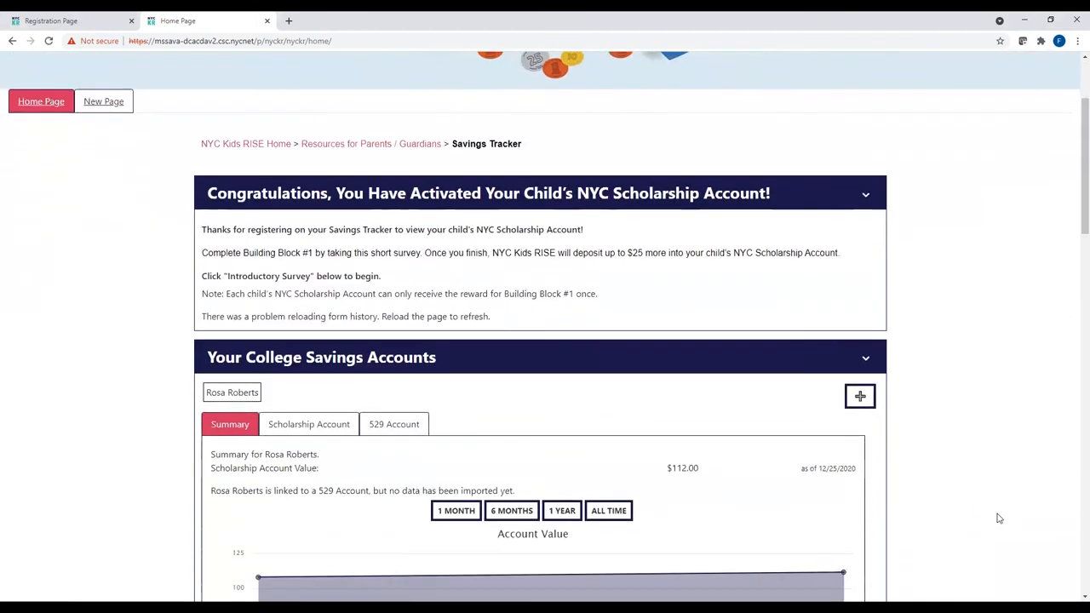
scroll("down", 3)
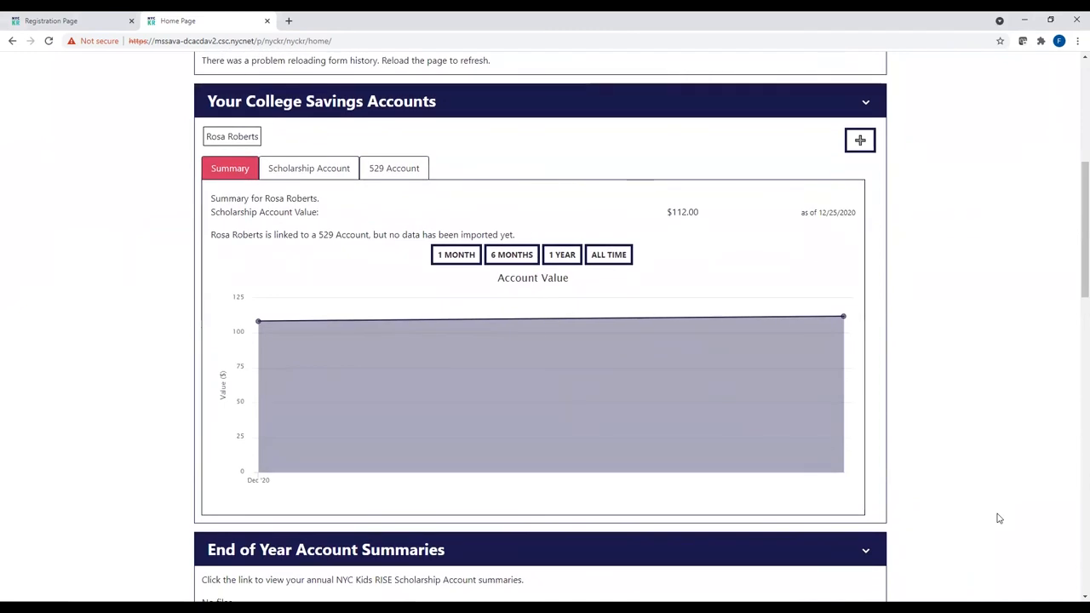
mouse_move(259, 321)
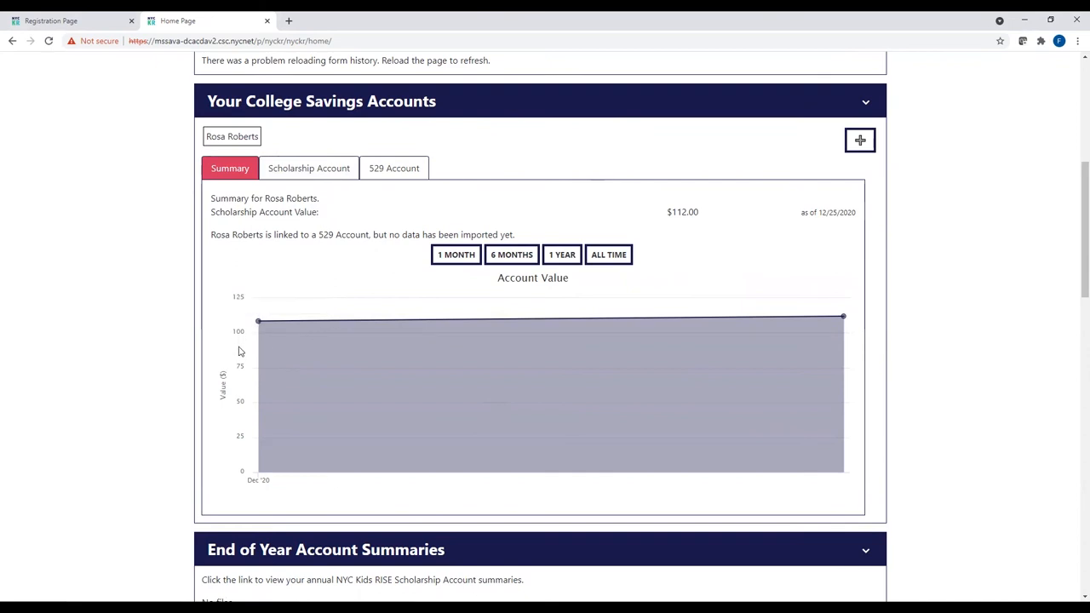
mouse_move(232, 382)
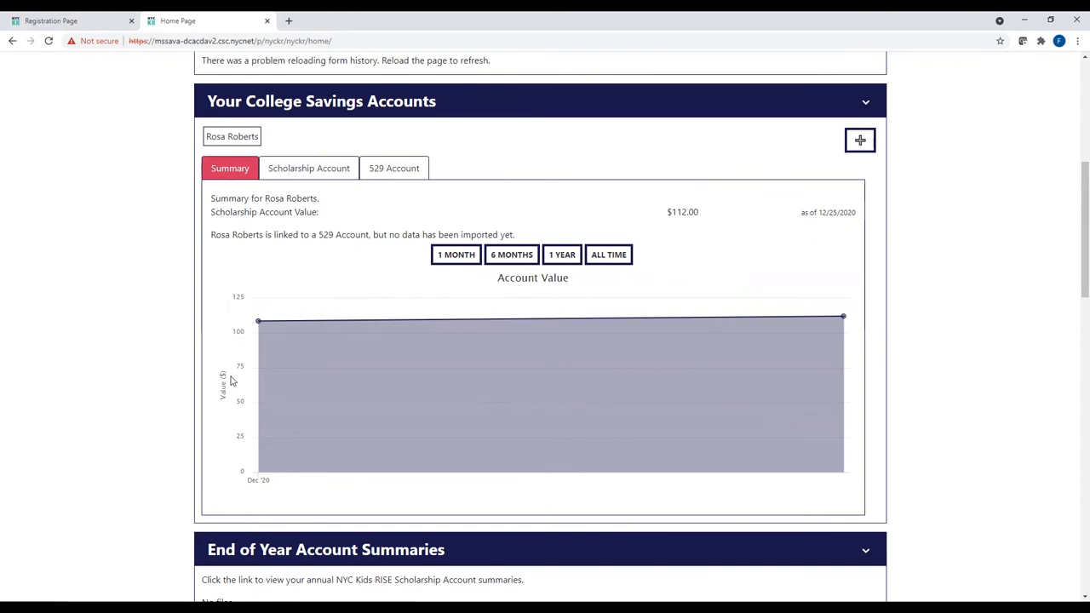
mouse_move(225, 436)
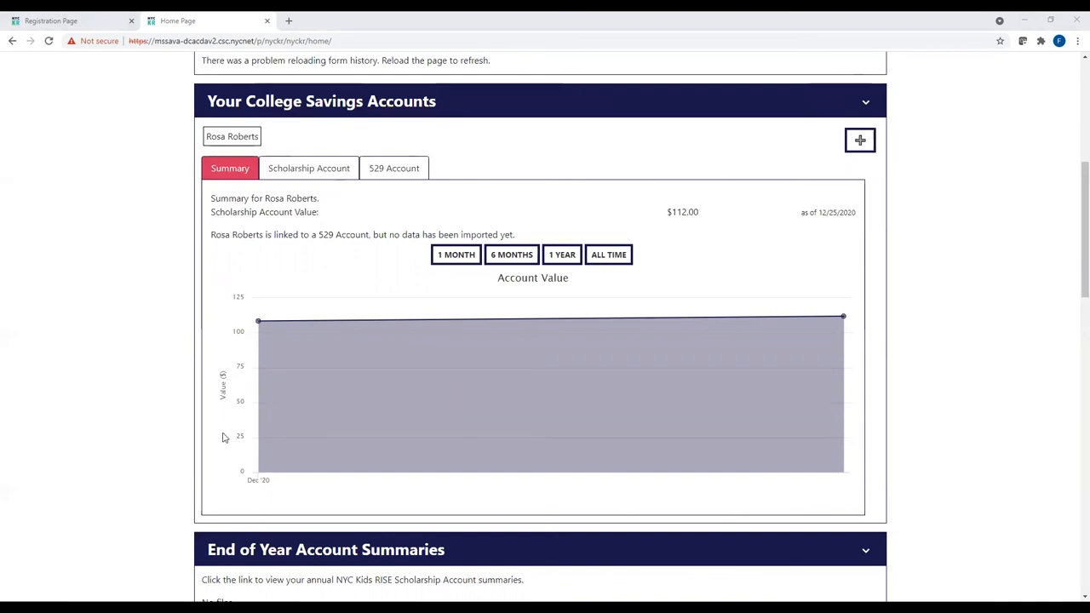
mouse_move(844, 317)
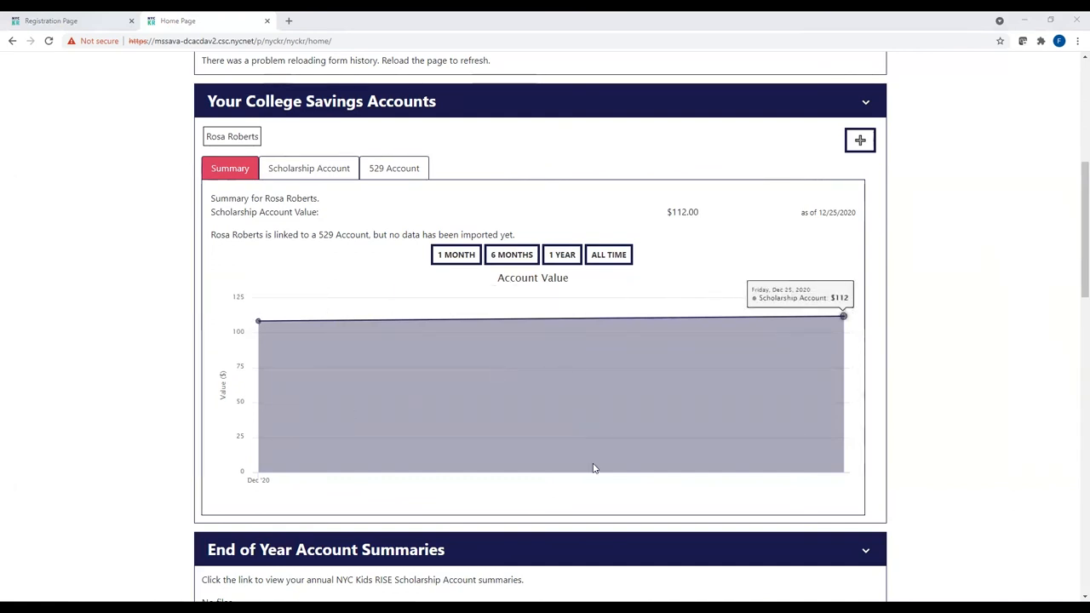
Review the Save For College Program Information, then log out to the Logged Out page
scroll("down", 3)
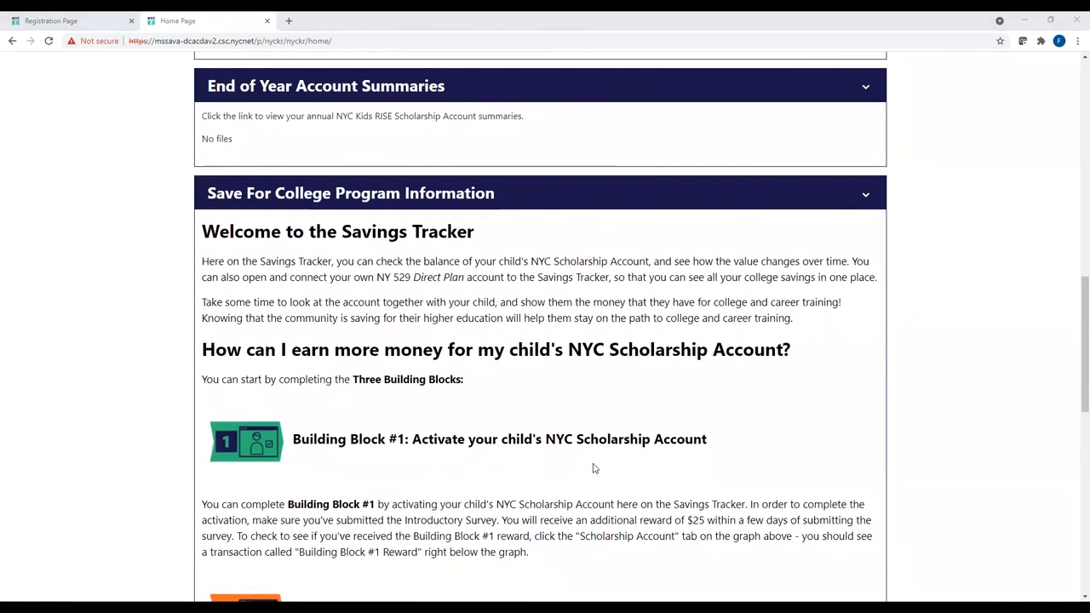
scroll("down", 3)
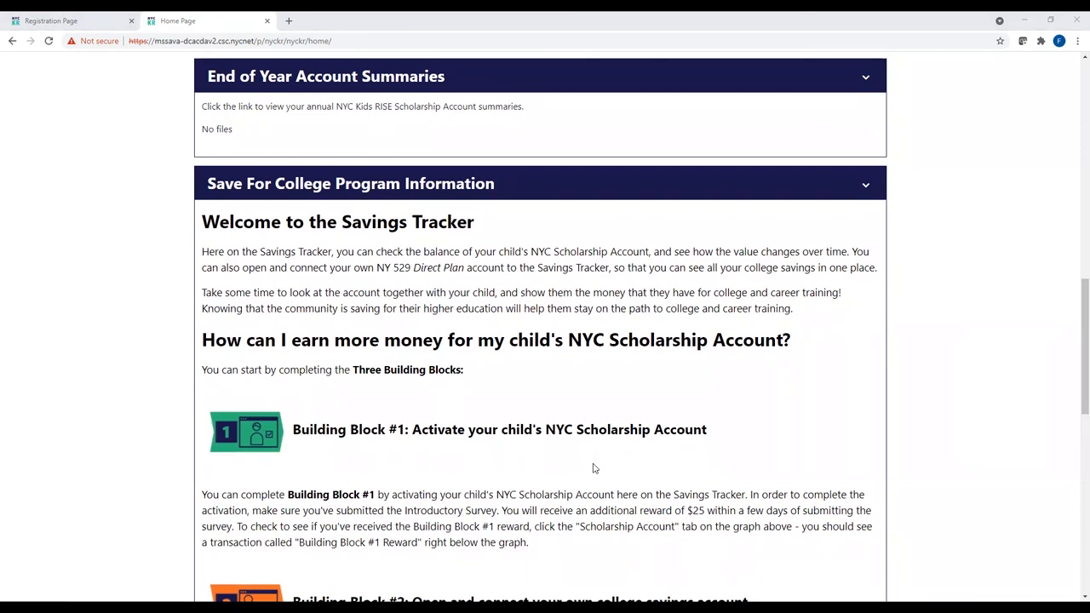
scroll("down", 3)
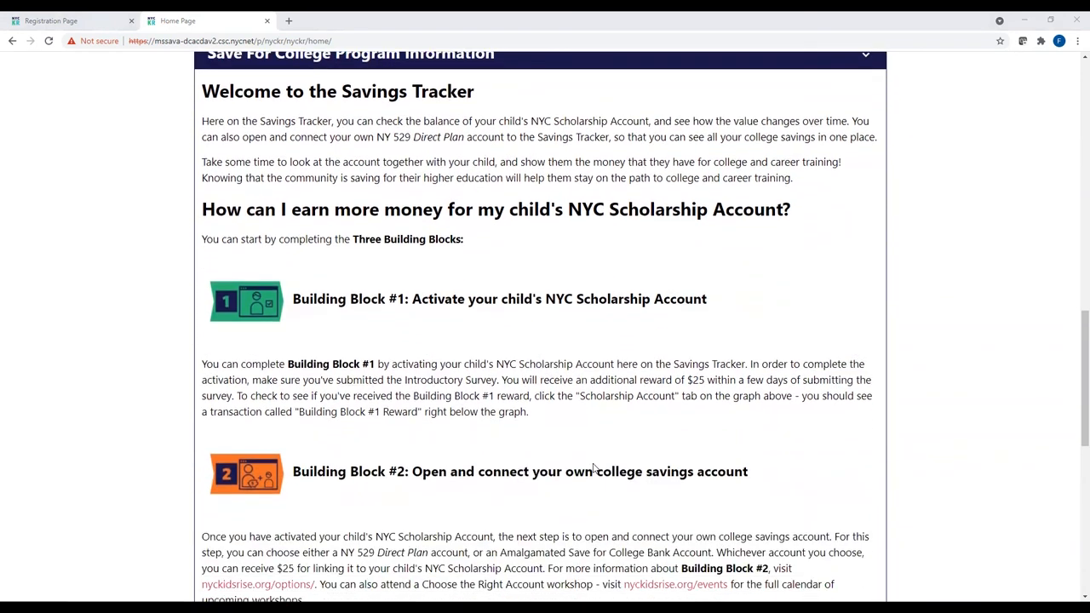
scroll("down", 3)
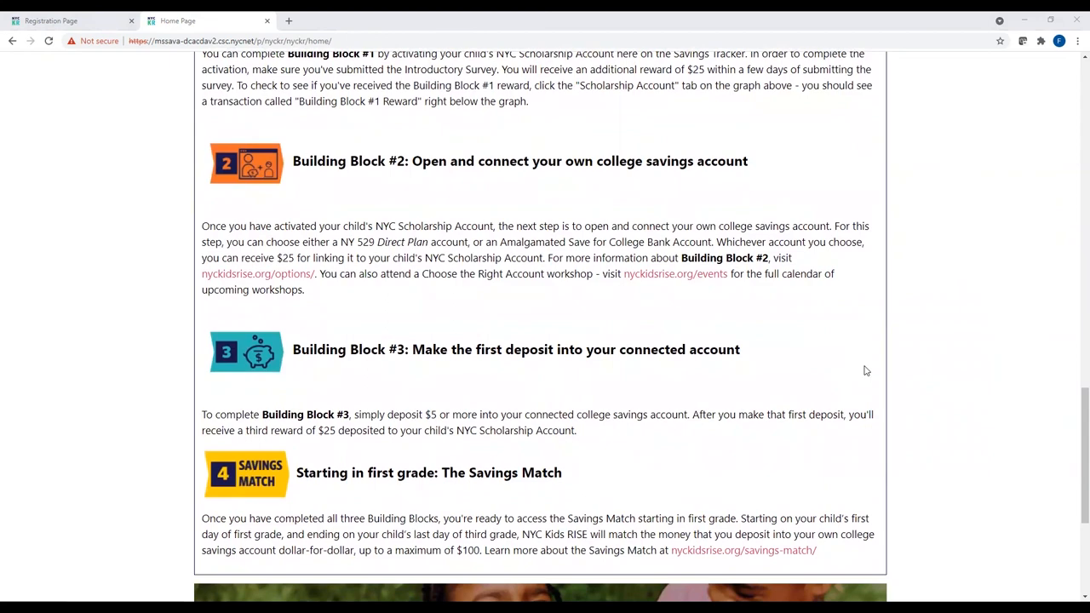
scroll("up", 3)
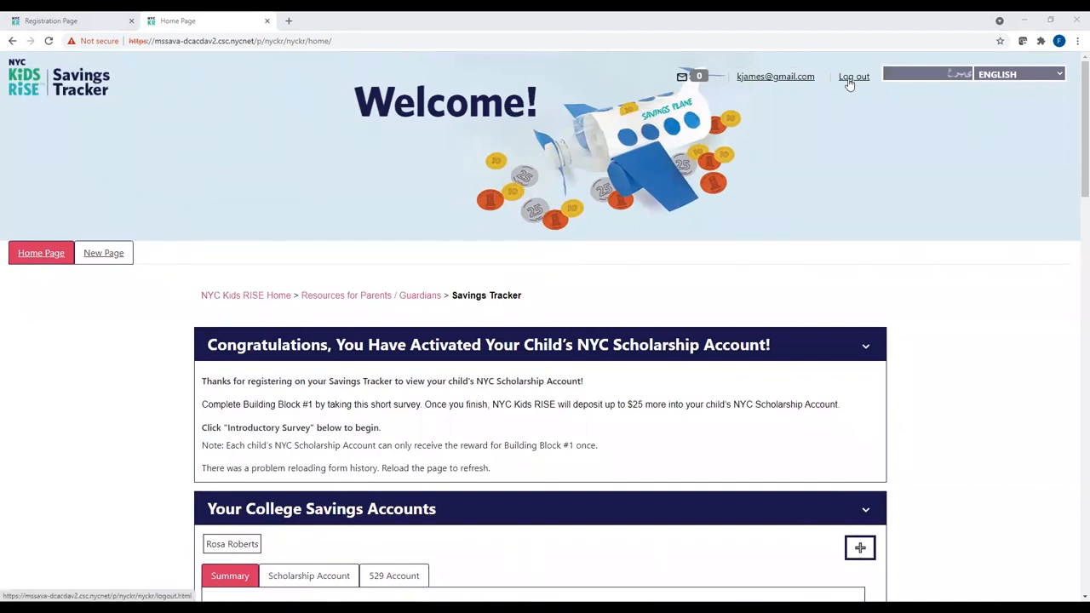
left_click(853, 75)
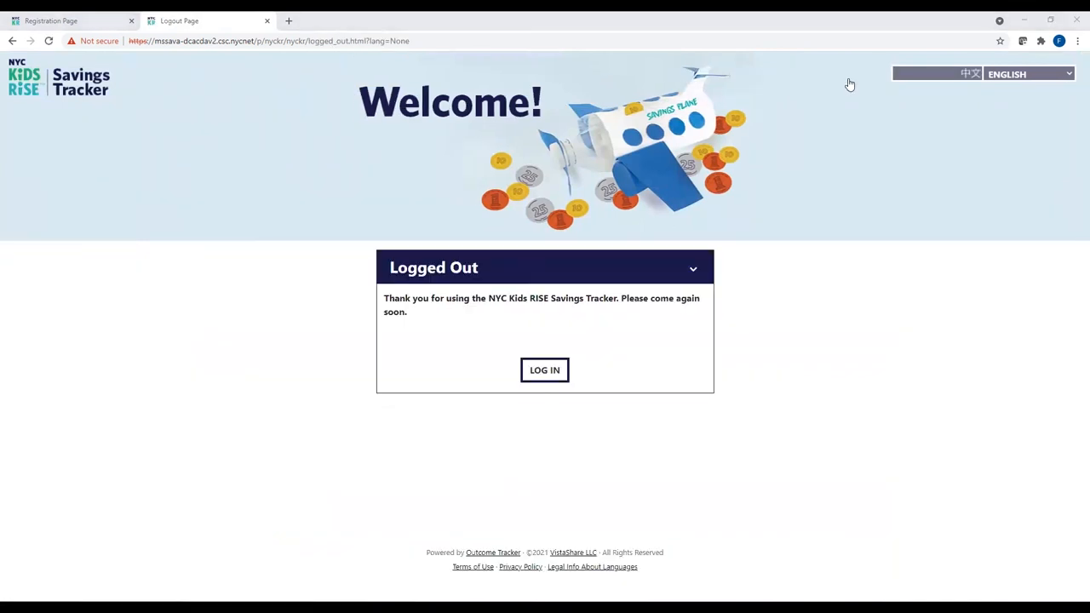
left_click(937, 74)
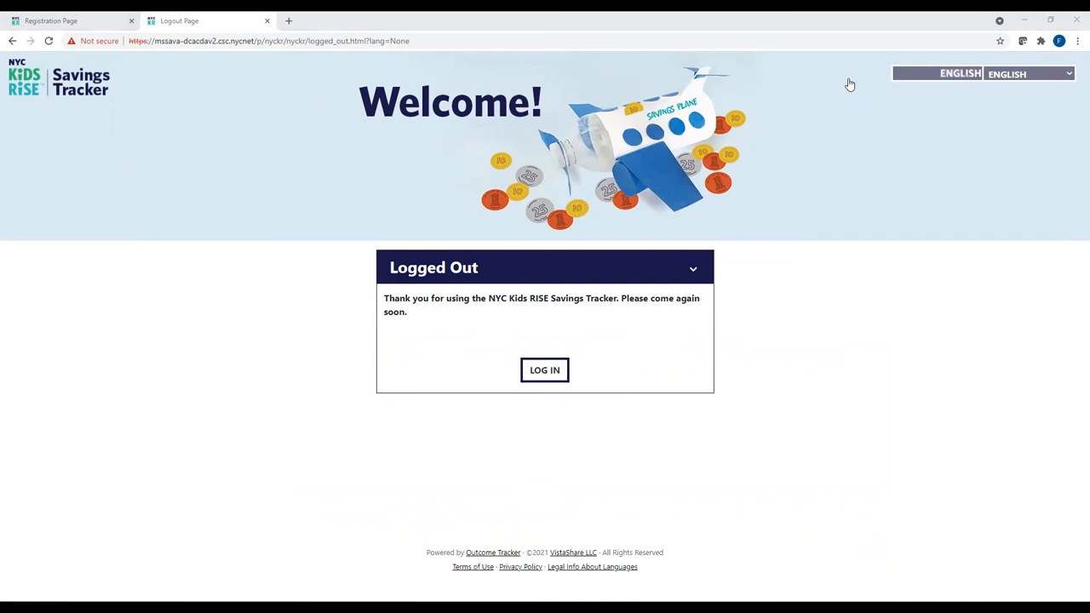